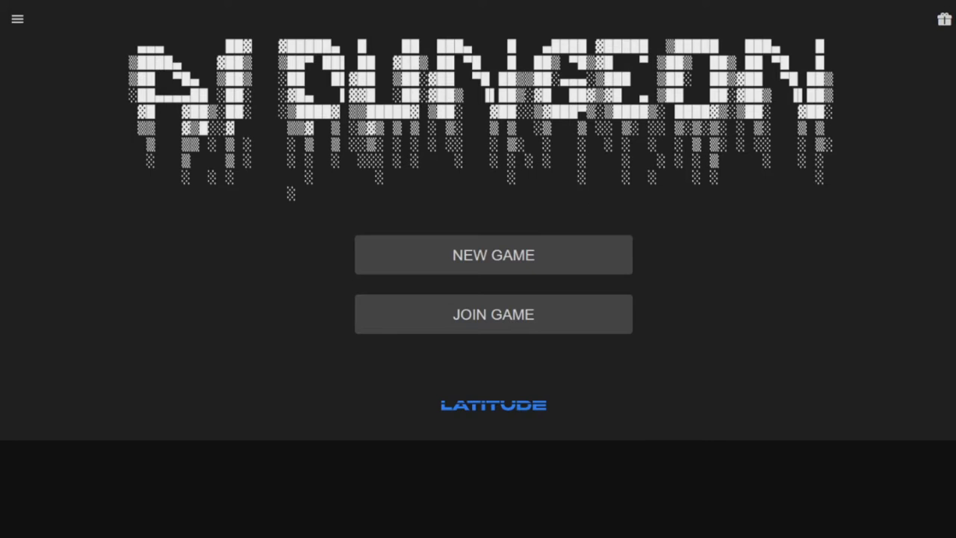
mouse_move(709, 263)
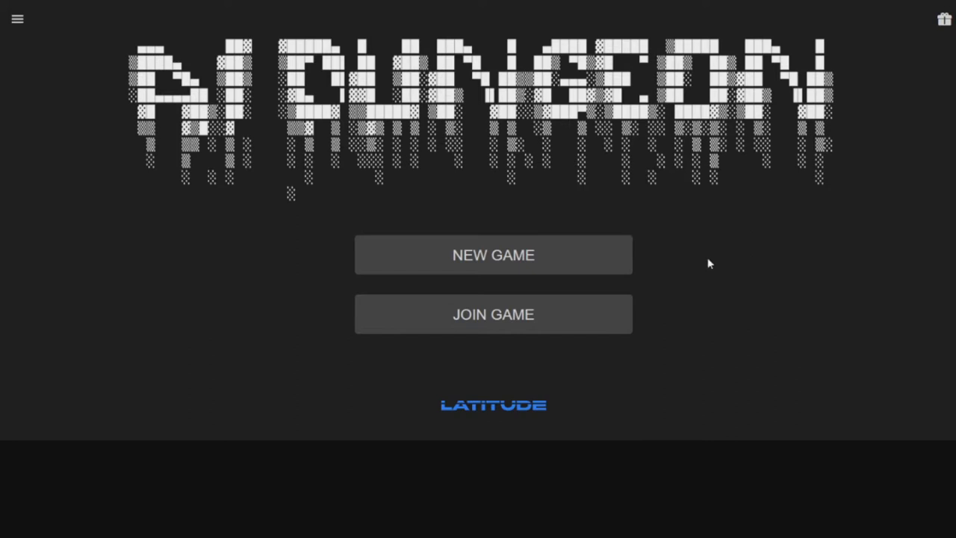
mouse_move(520, 267)
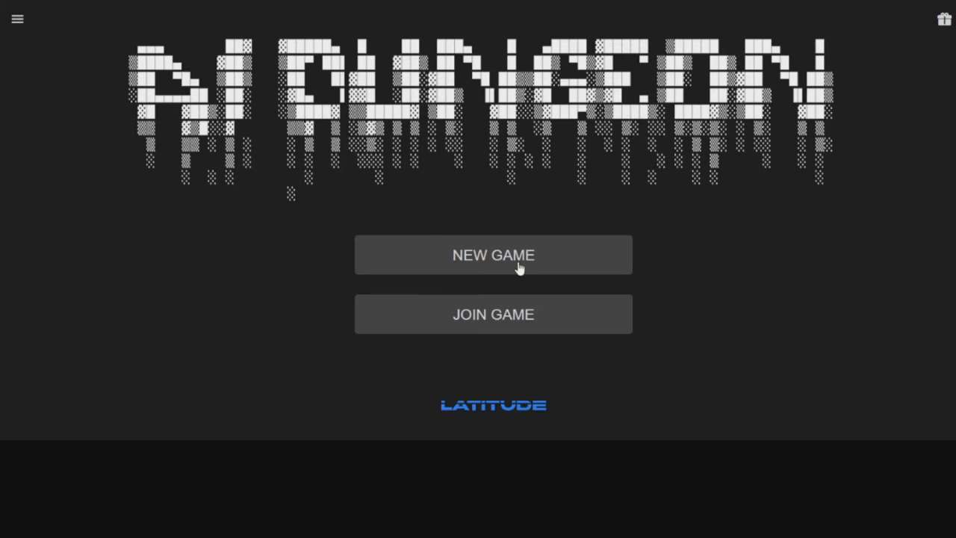
- Begin a new game in Classic mode with the Fantasy setting
left_click(493, 254)
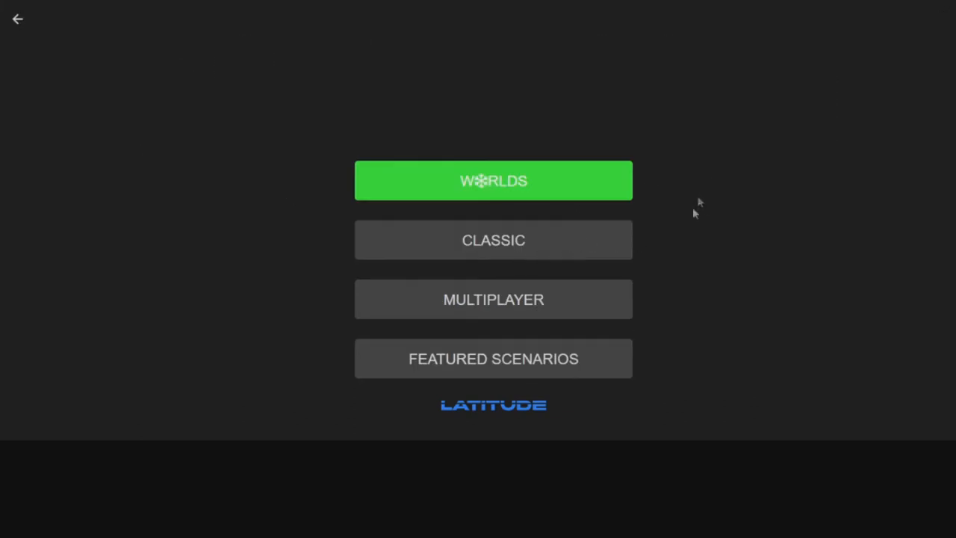
mouse_move(506, 248)
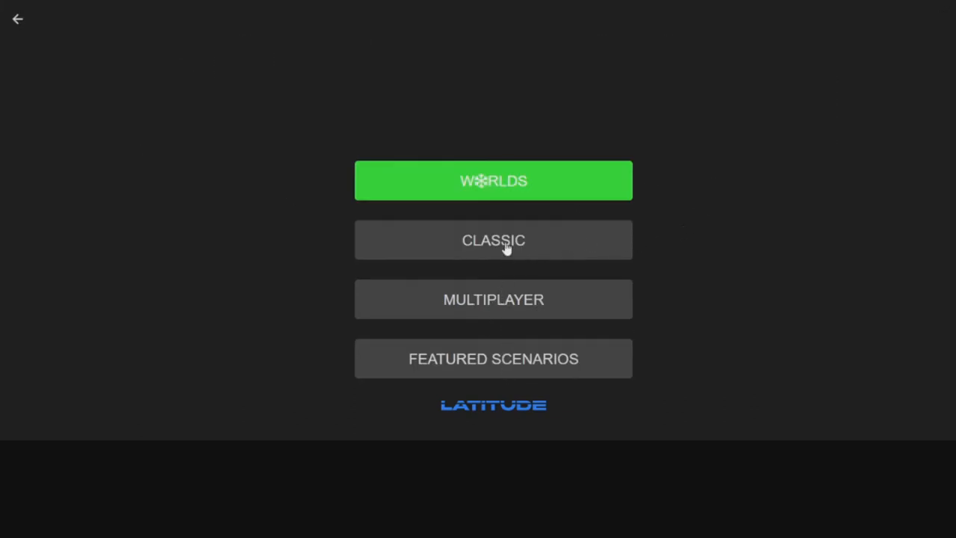
left_click(493, 179)
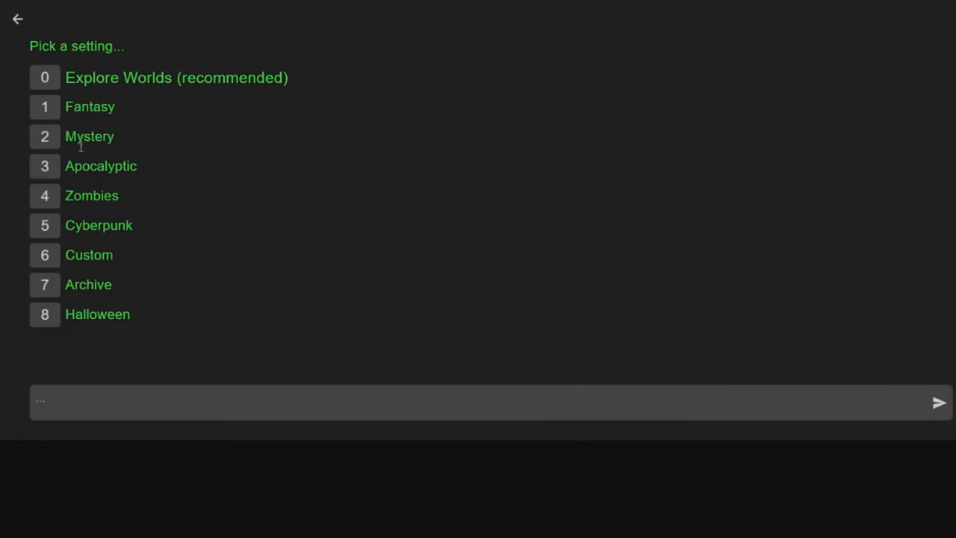
mouse_move(56, 291)
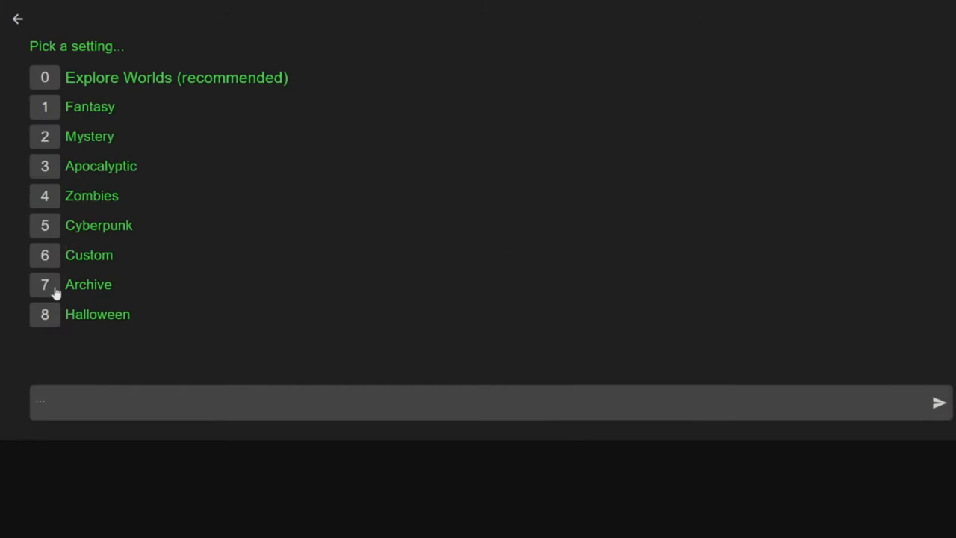
mouse_move(47, 136)
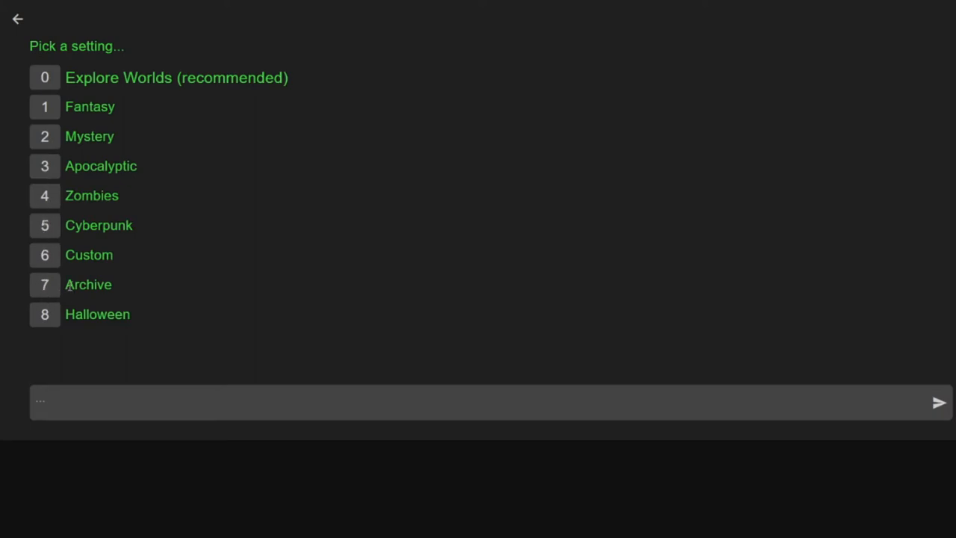
left_click(90, 106)
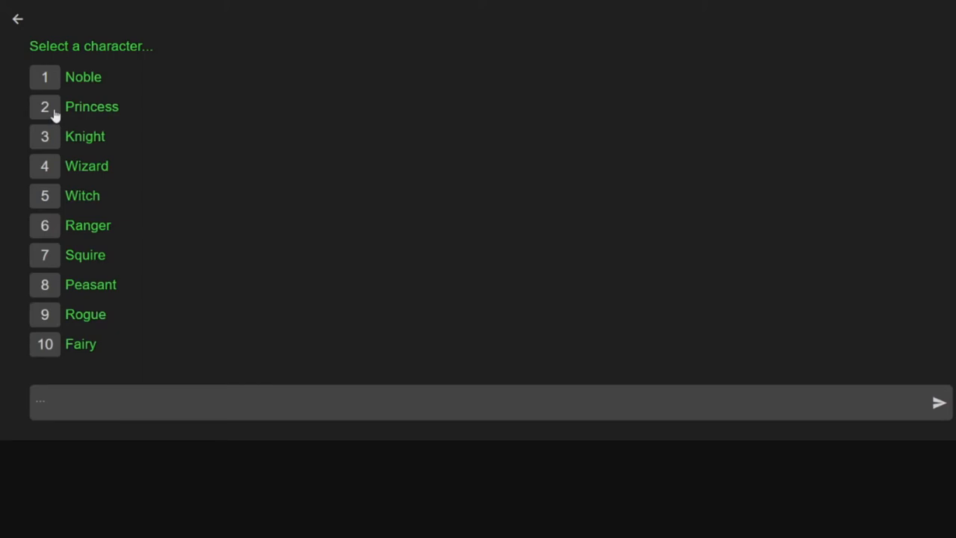
mouse_move(66, 284)
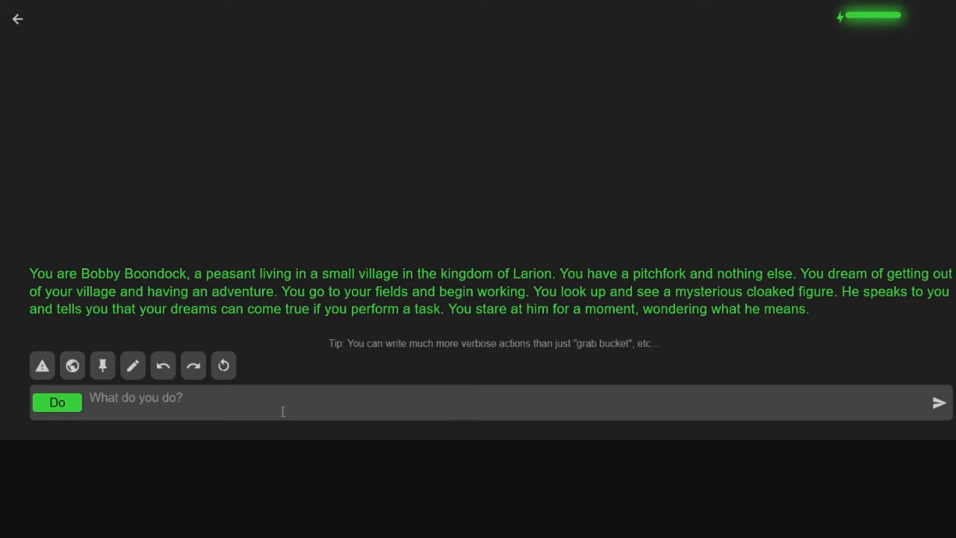
- Say to the cloaked figure asking what he means
left_click(57, 402)
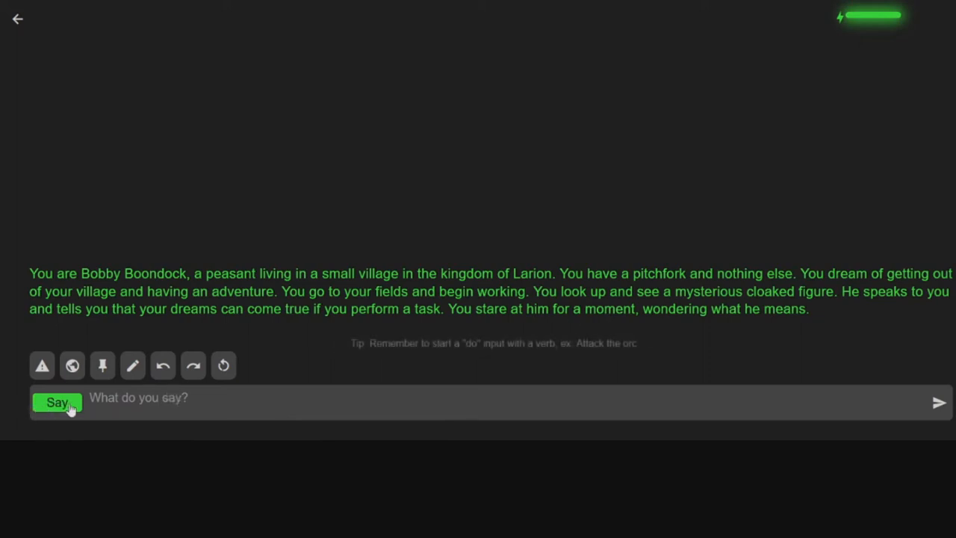
type("what")
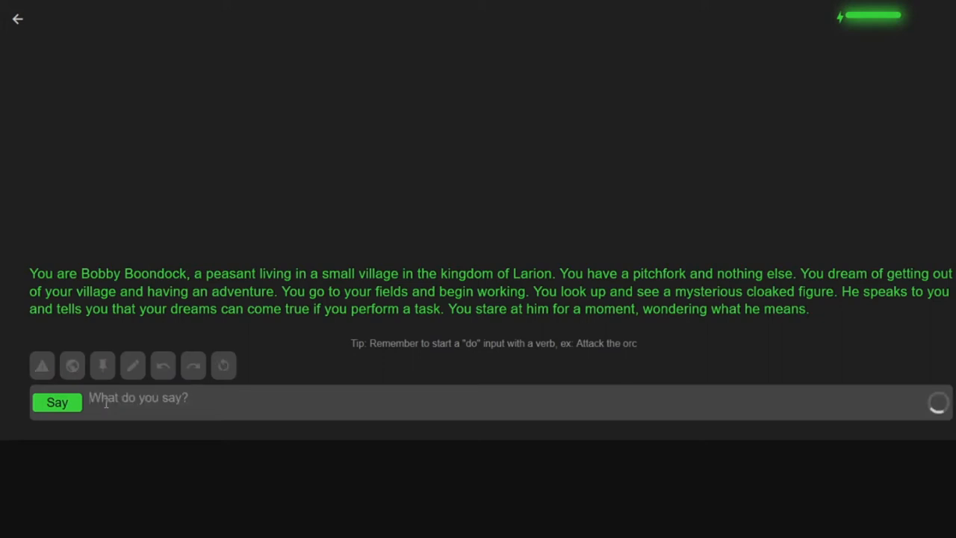
left_click(57, 402)
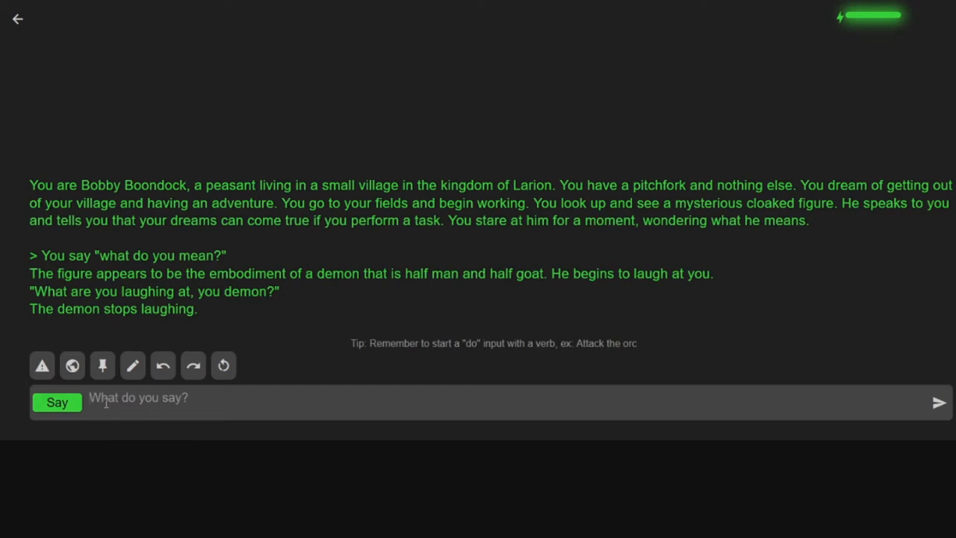
- Say 'What kind of adventure' to the figure and read the demon's reply
type("What")
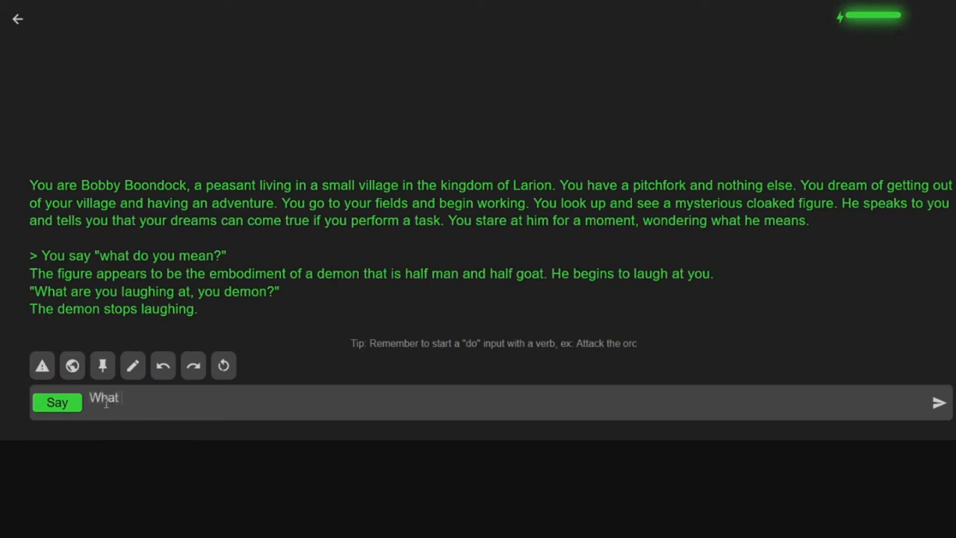
type("kind of adventure d")
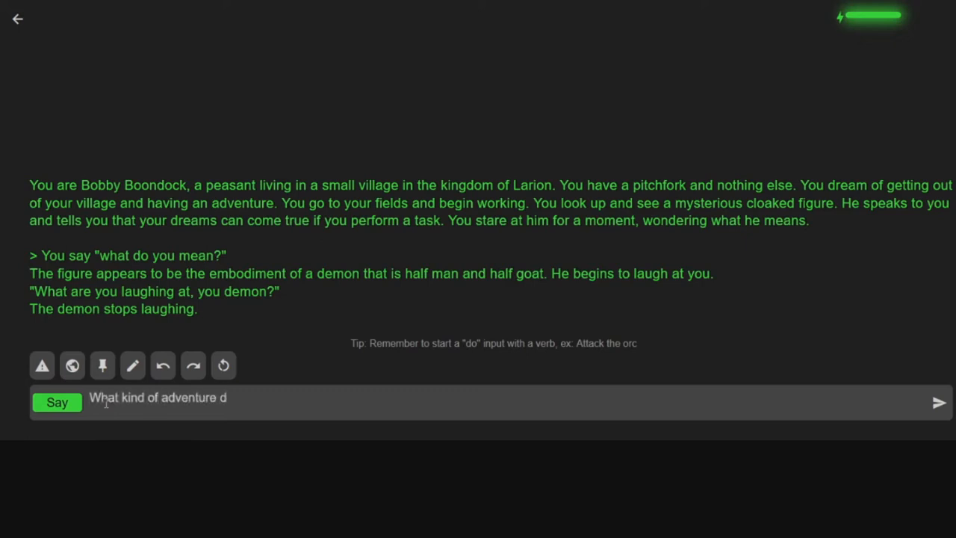
left_click(938, 401)
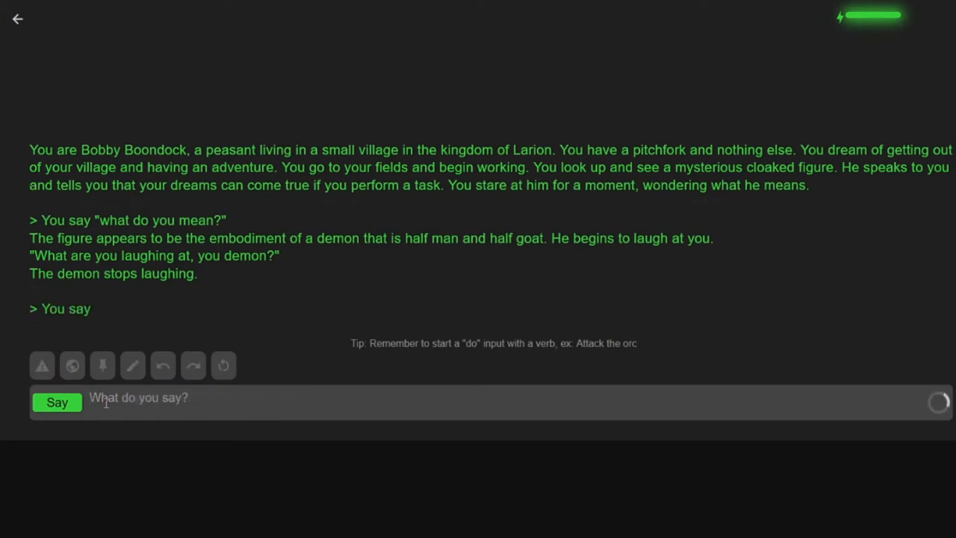
left_click(57, 402)
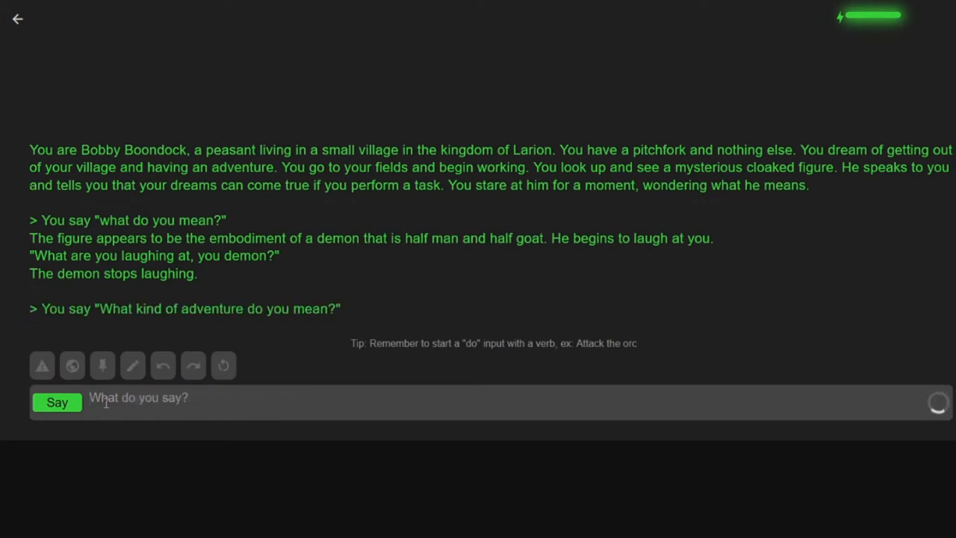
left_click(56, 402)
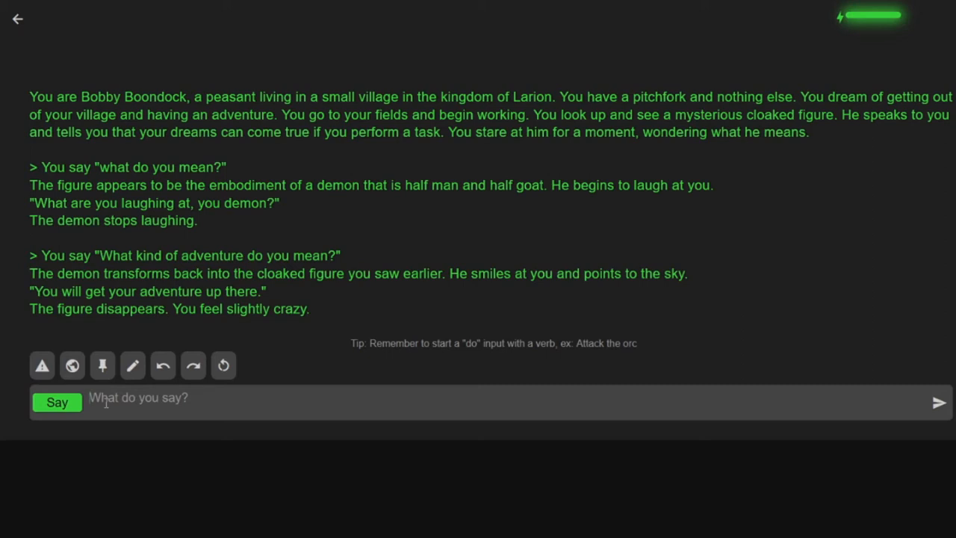
- Do the action 'Look up', revealing knights fighting peasants
left_click(57, 401)
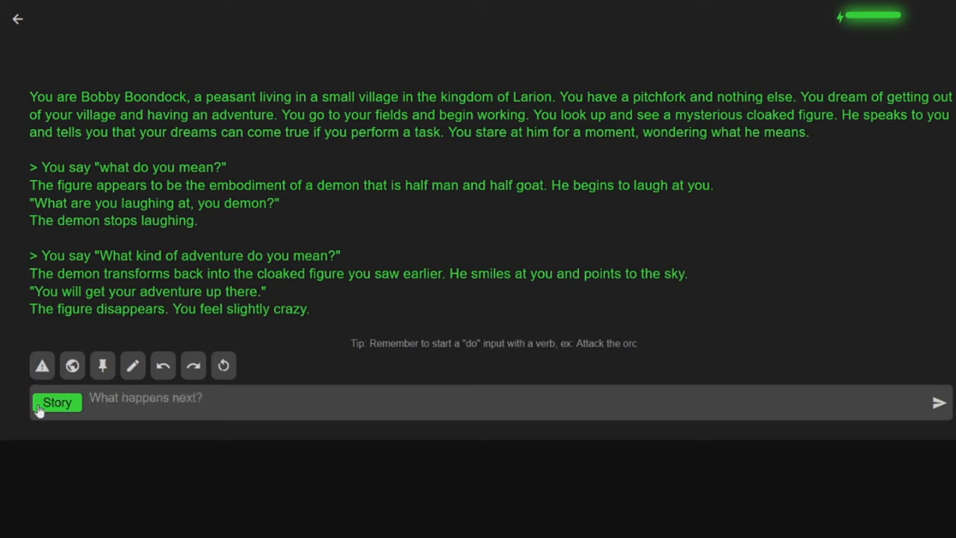
left_click(57, 402)
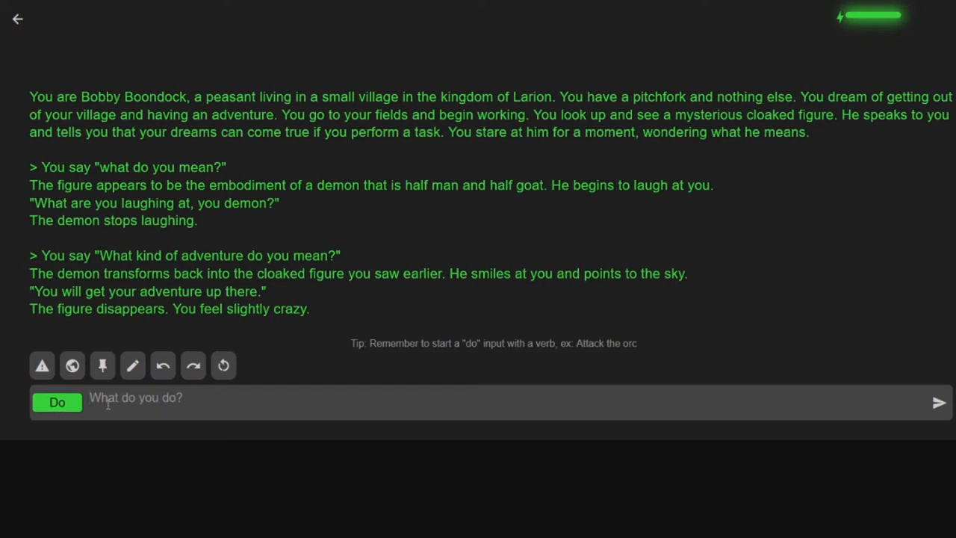
type("Loo")
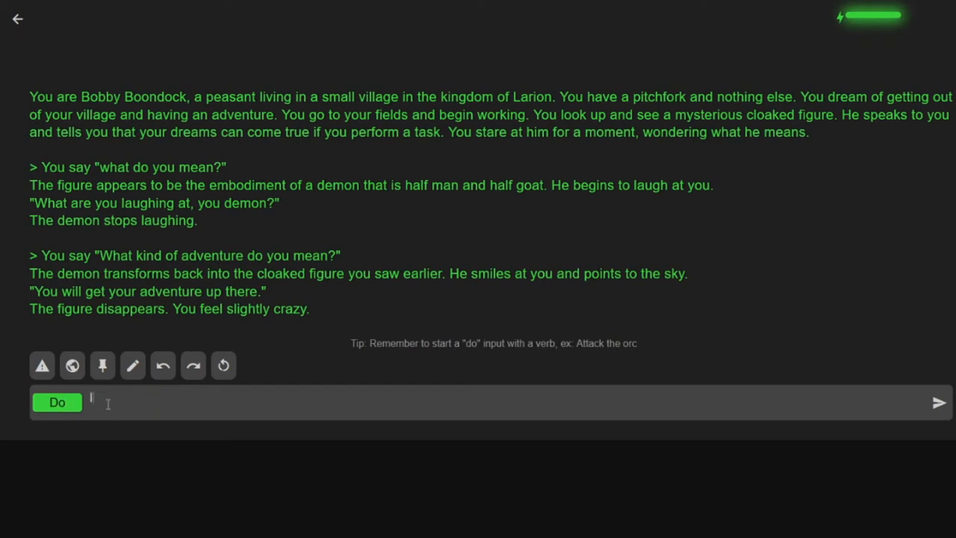
left_click(938, 402)
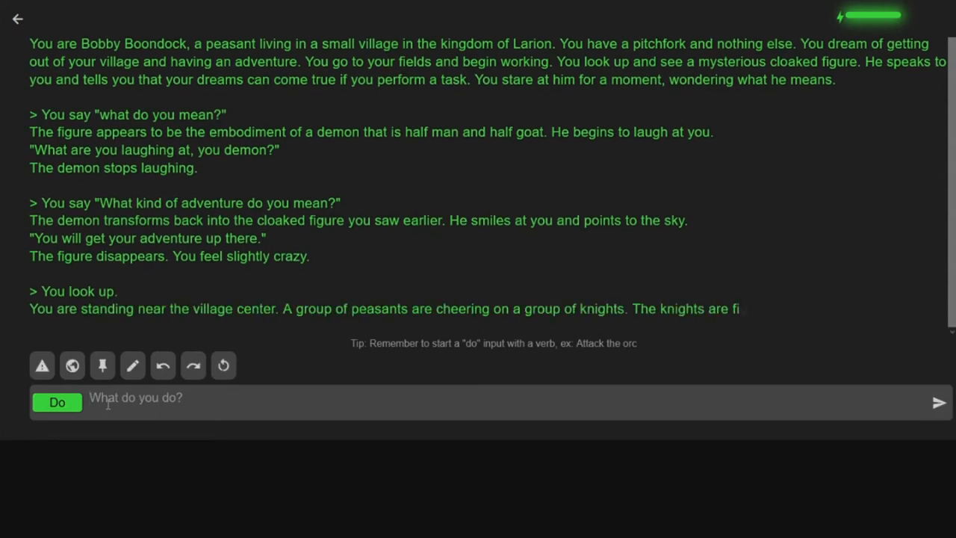
scroll("down", 3)
type("I walk closer to the")
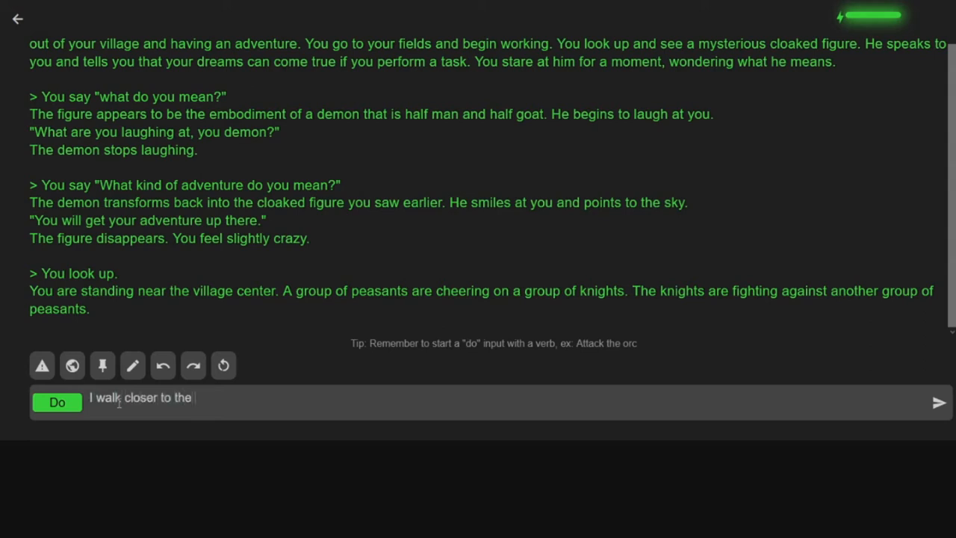
- Do the action of walking closer to the fight wanting to see it
type("fight")
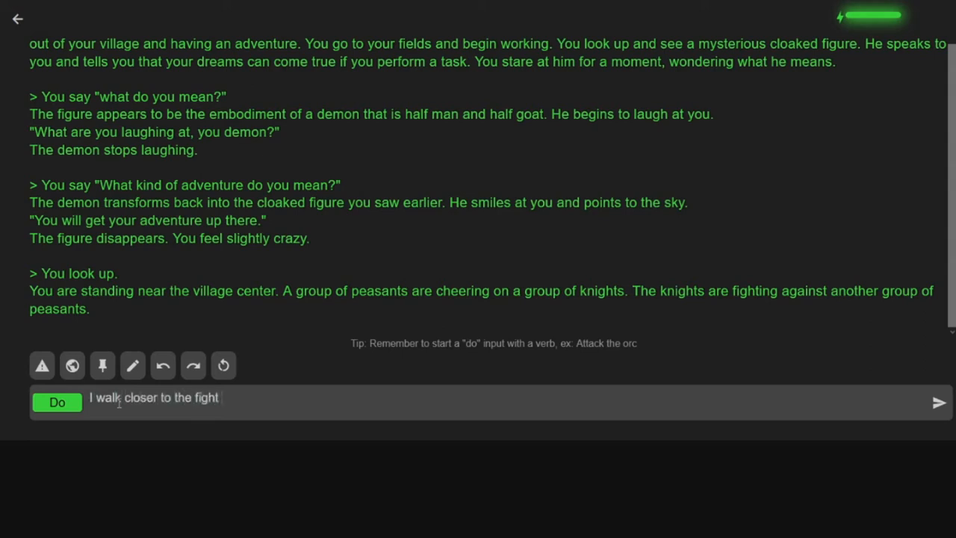
type("wanting to s")
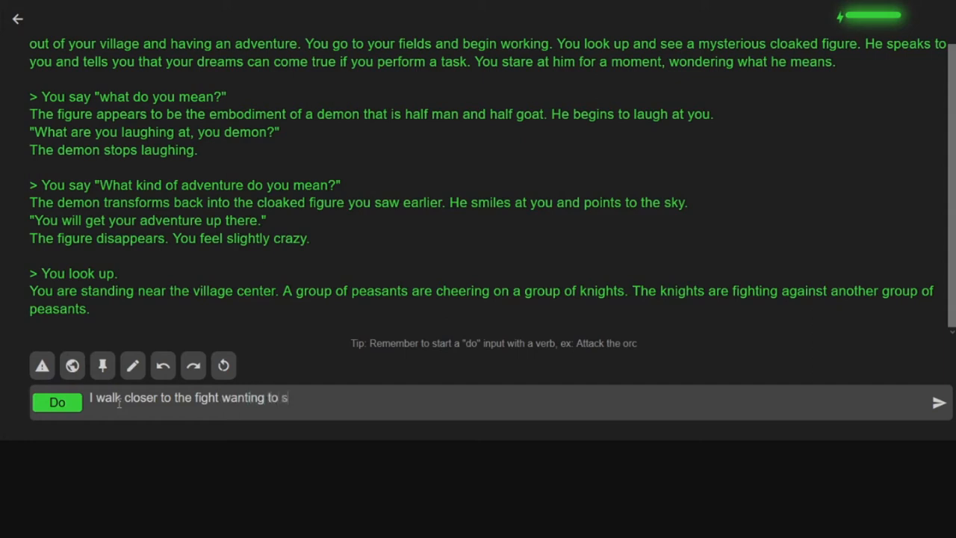
left_click(938, 402)
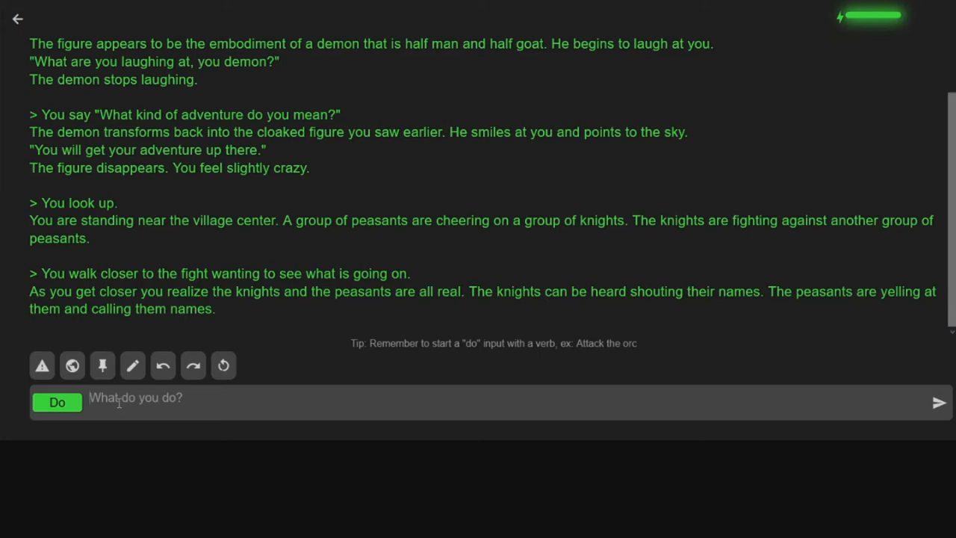
- Say 'What in the 9 hells is going on here' about the fight
left_click(57, 402)
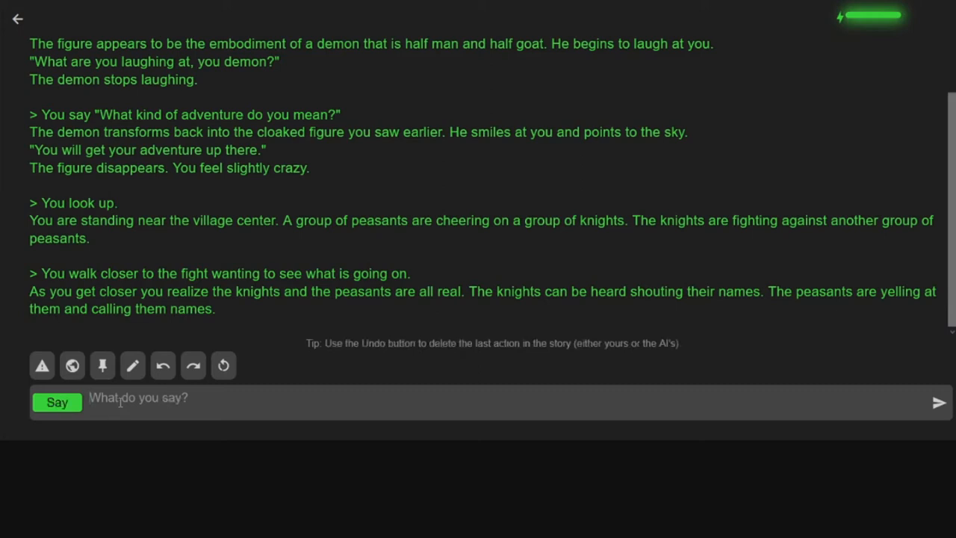
type("What in the")
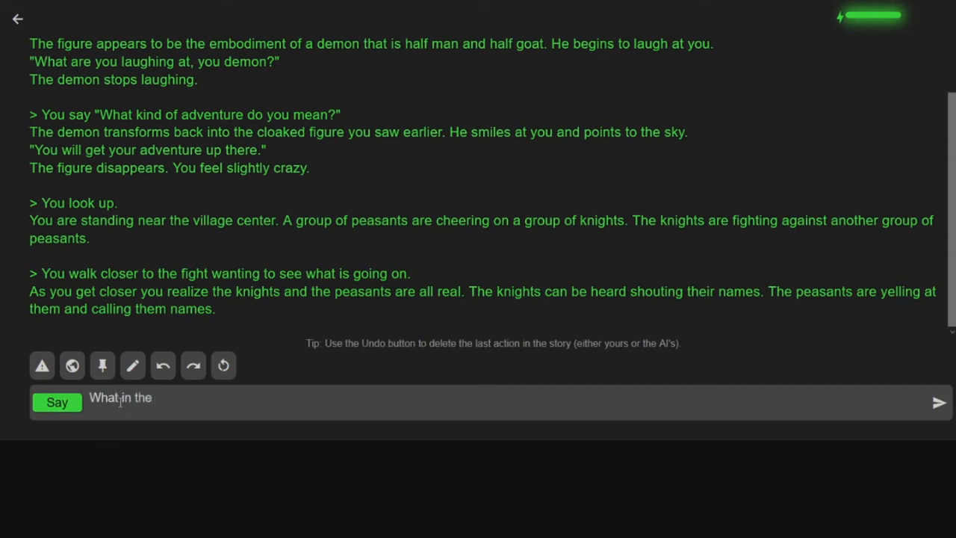
type("9 hells is going on h")
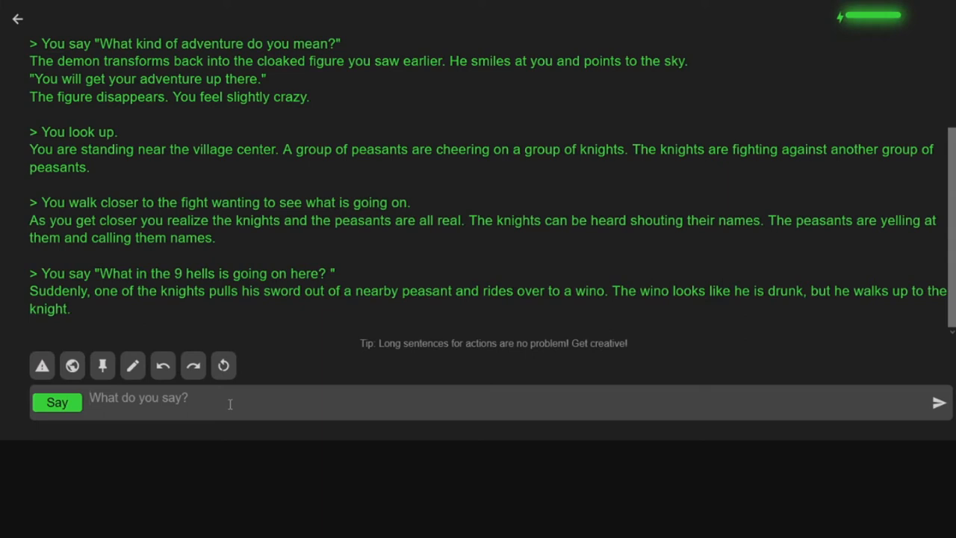
- Do the action 'I continue observing' and let the story unfold
type("I contin")
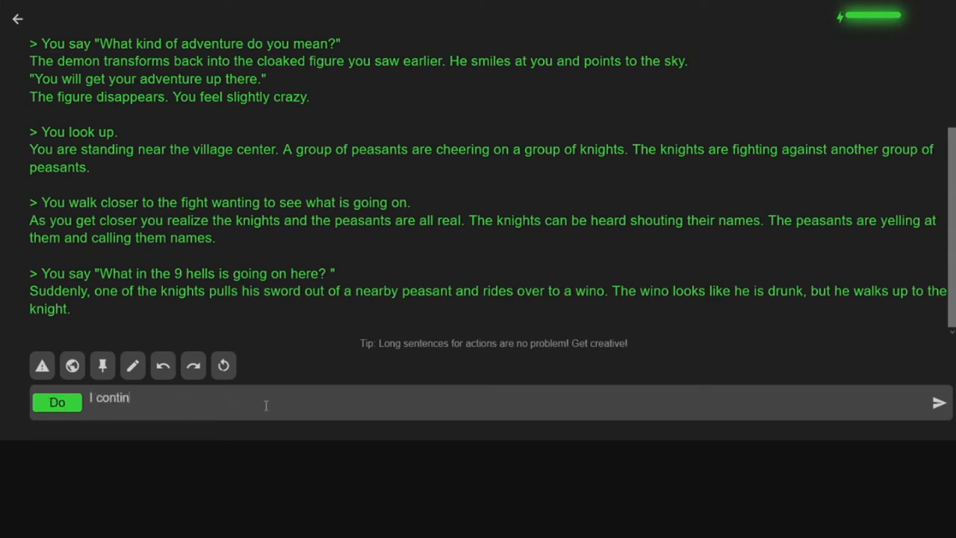
left_click(938, 403)
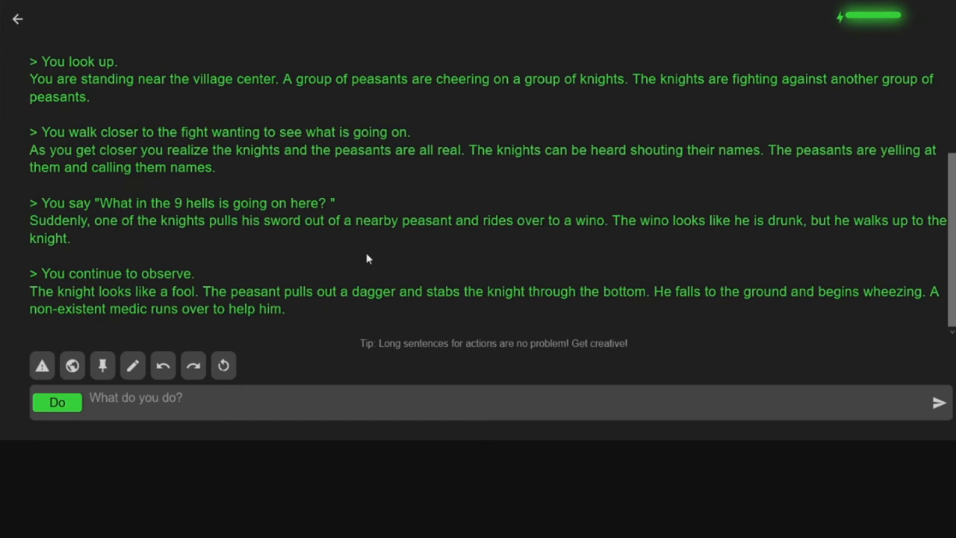
mouse_move(371, 256)
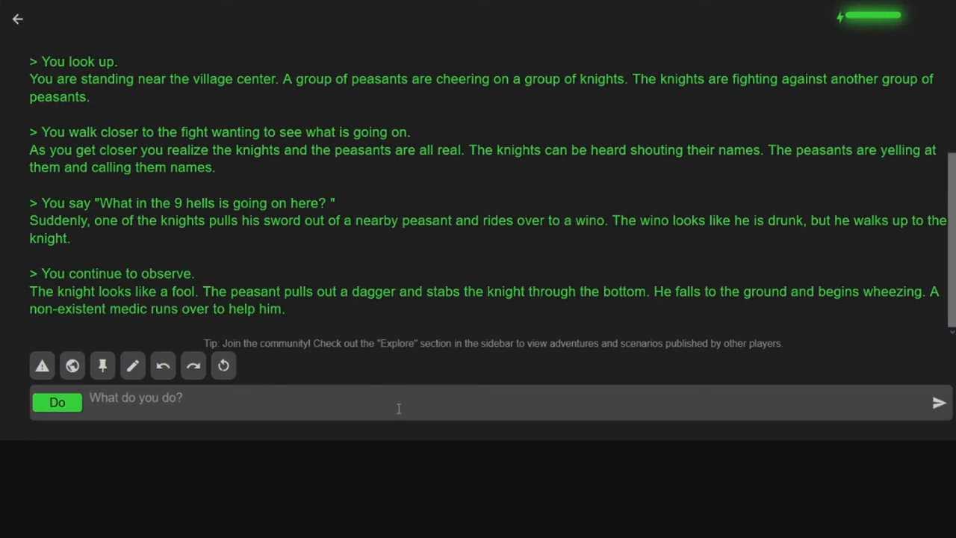
- Do the action 'I walk over to the downed Knight'
type("I walk")
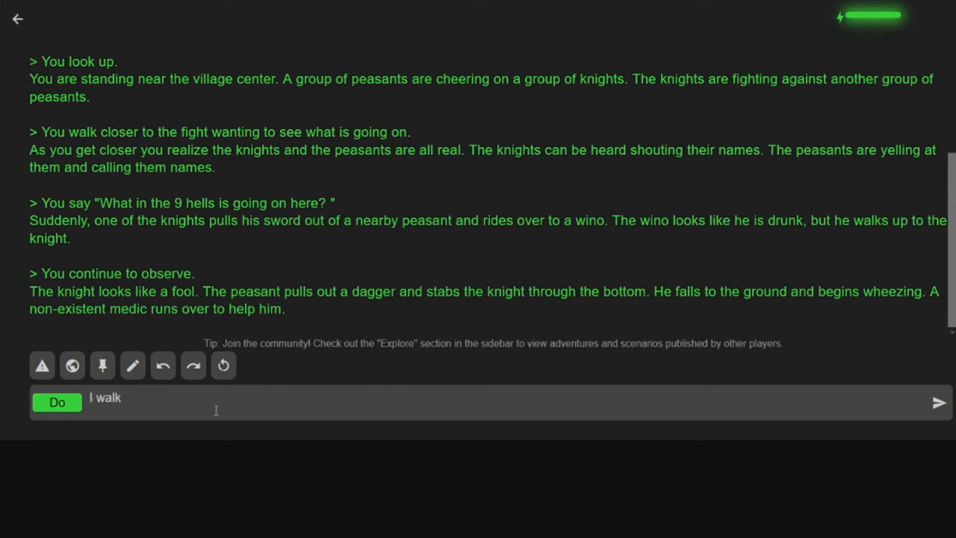
type("over to the down")
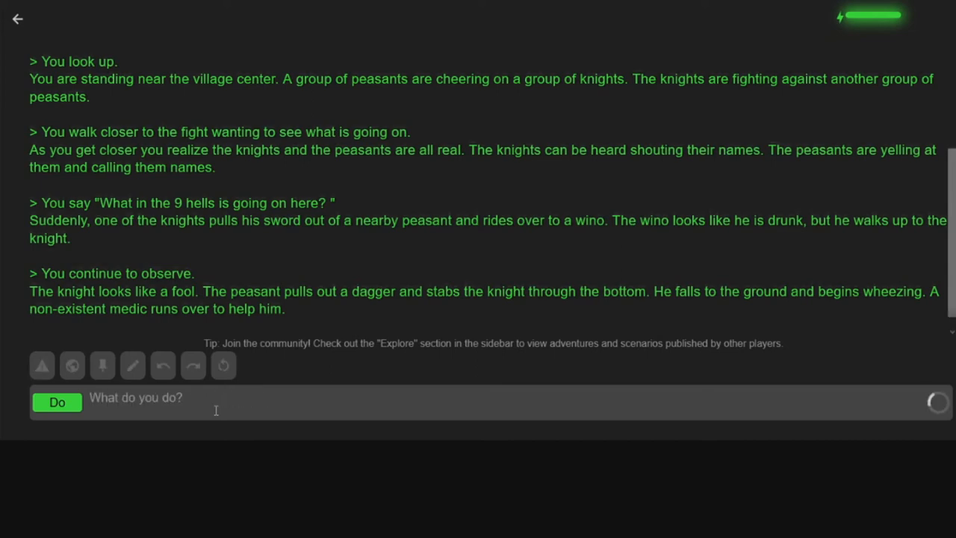
left_click(56, 402)
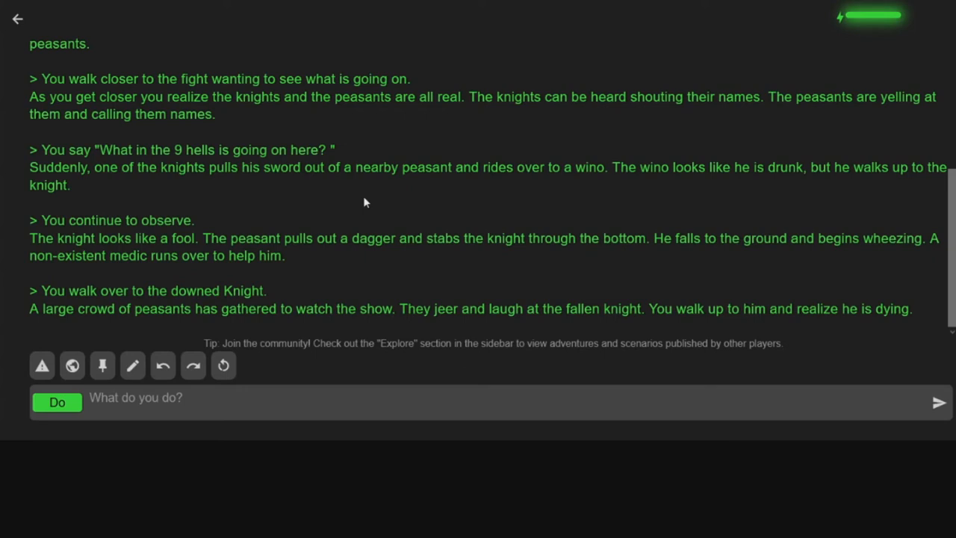
mouse_move(379, 338)
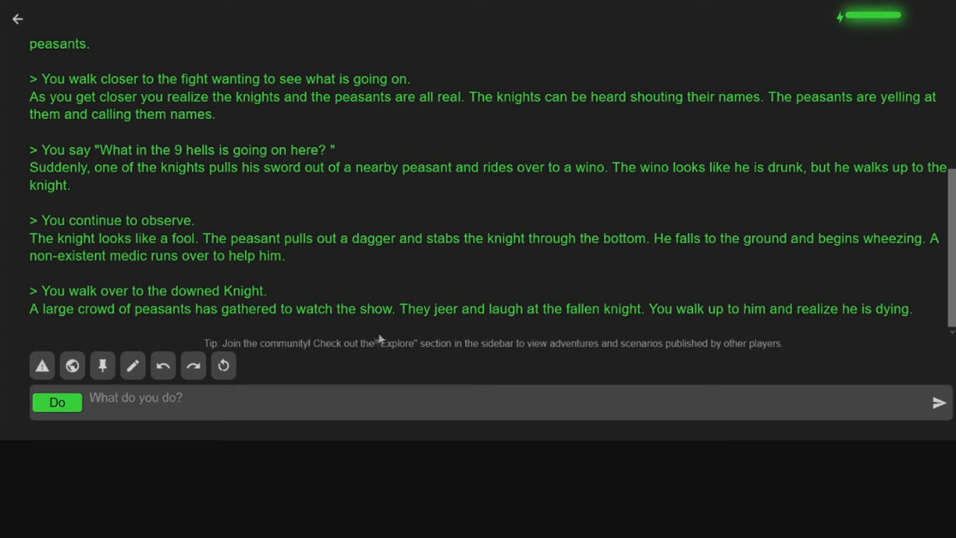
- Do 'I walk up to the knight and ask him' what he wishes you to do
type("I walk")
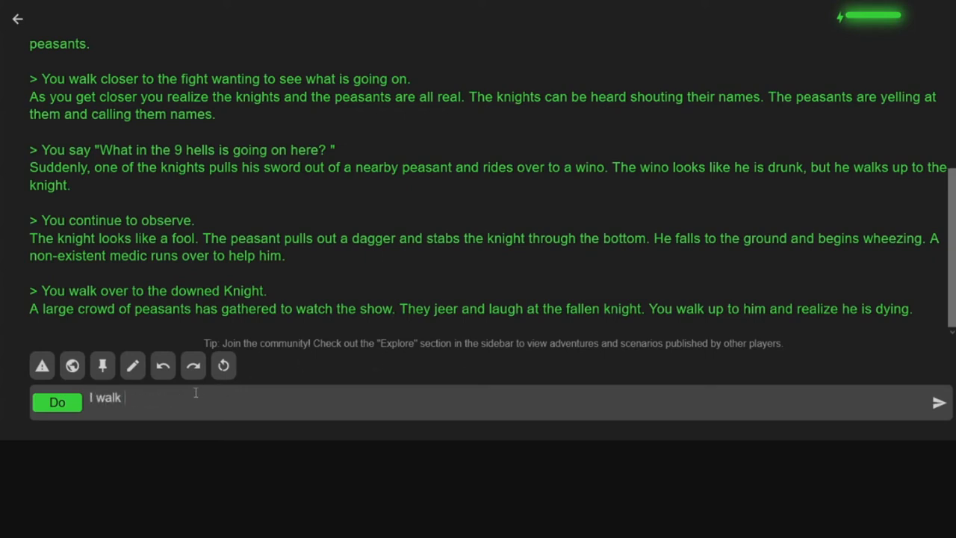
type("up to the knight n")
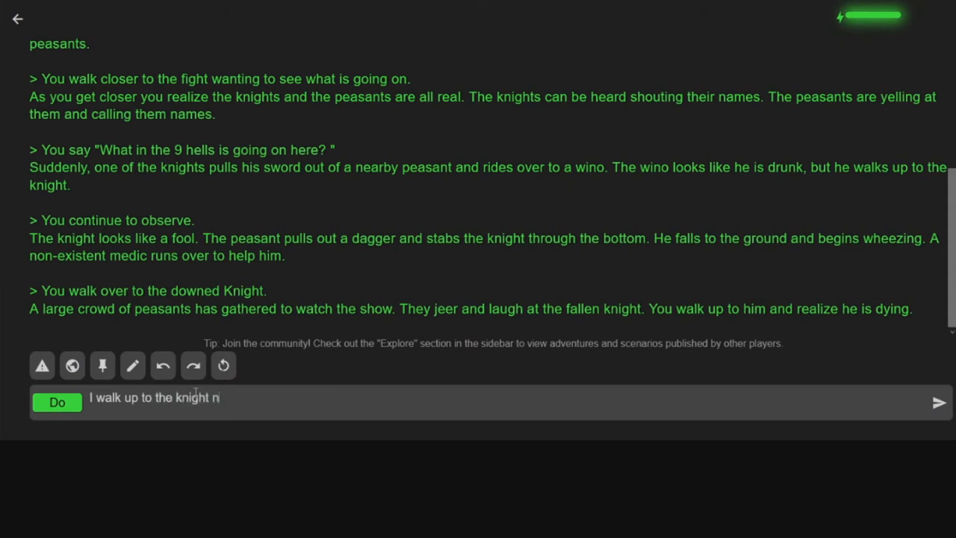
type("and ask him \"Is the")
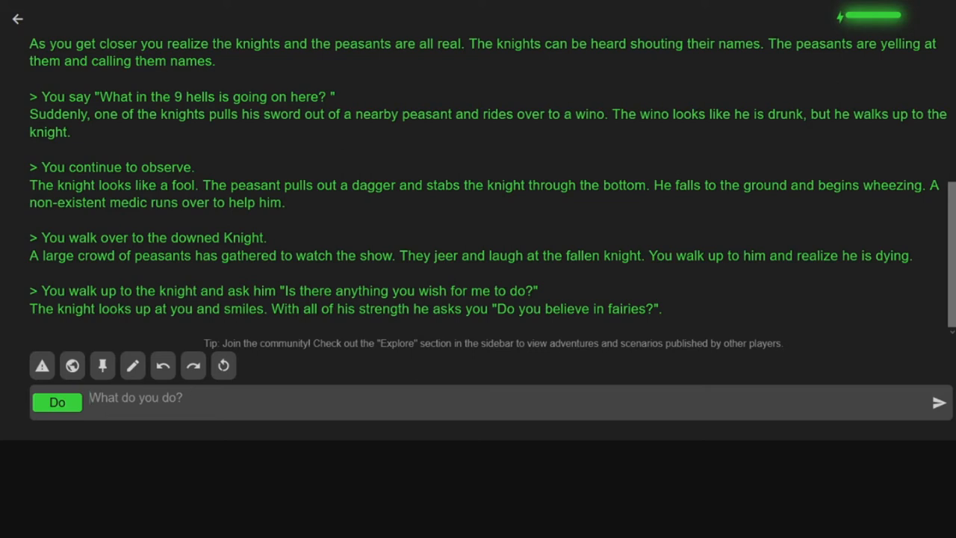
- Say 'Sure? i guess?' in answer to the knight's fairy question
left_click(57, 402)
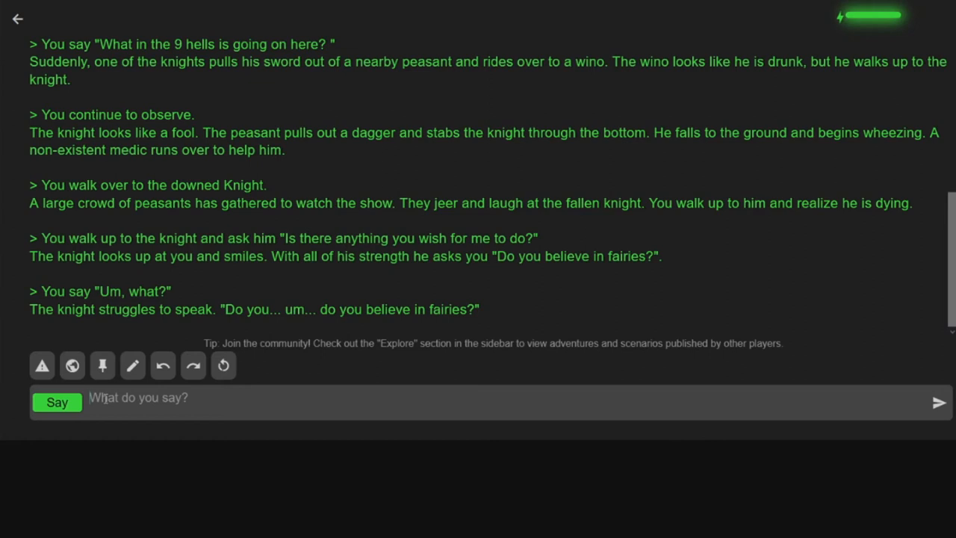
type("Su")
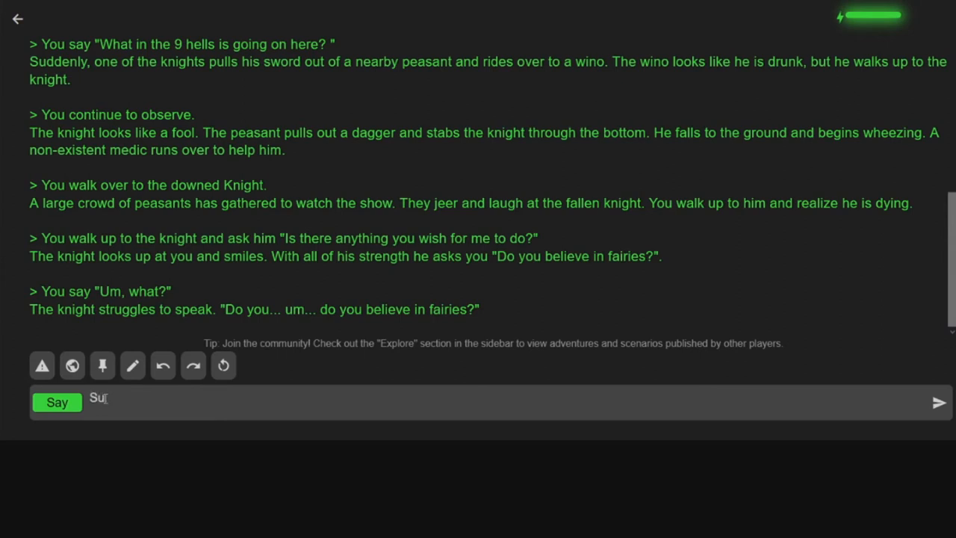
type("re? i gues")
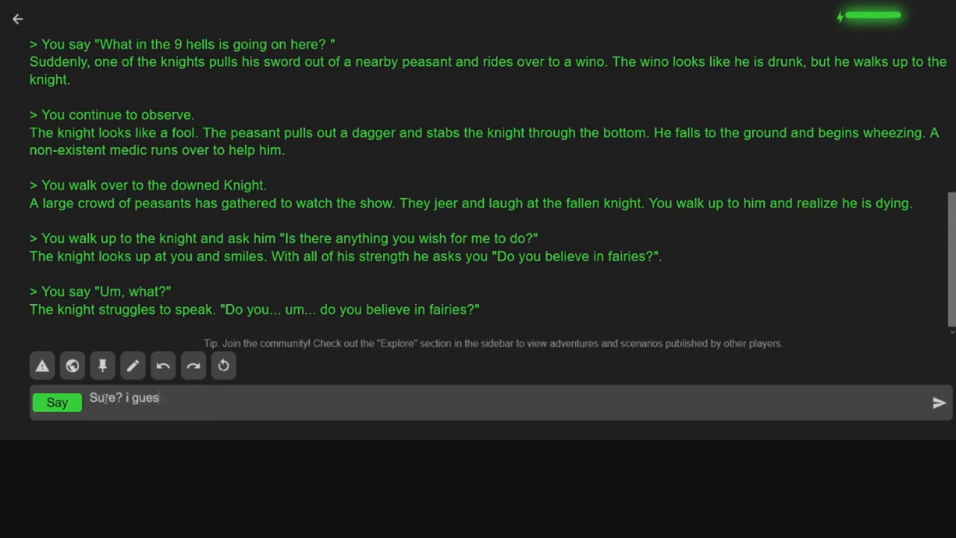
left_click(938, 402)
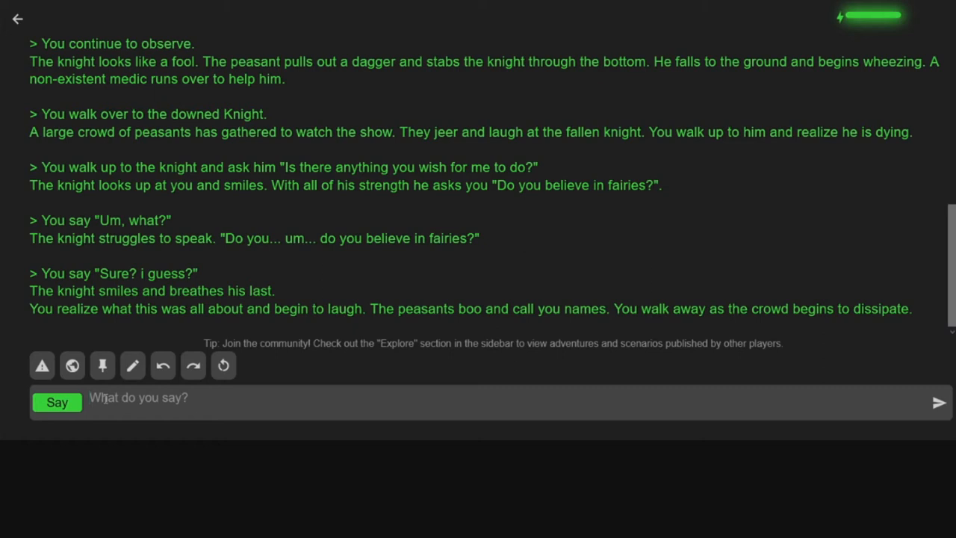
- Do the action 'I look up to the sky and search for a fairy'
type("I look up to the sky")
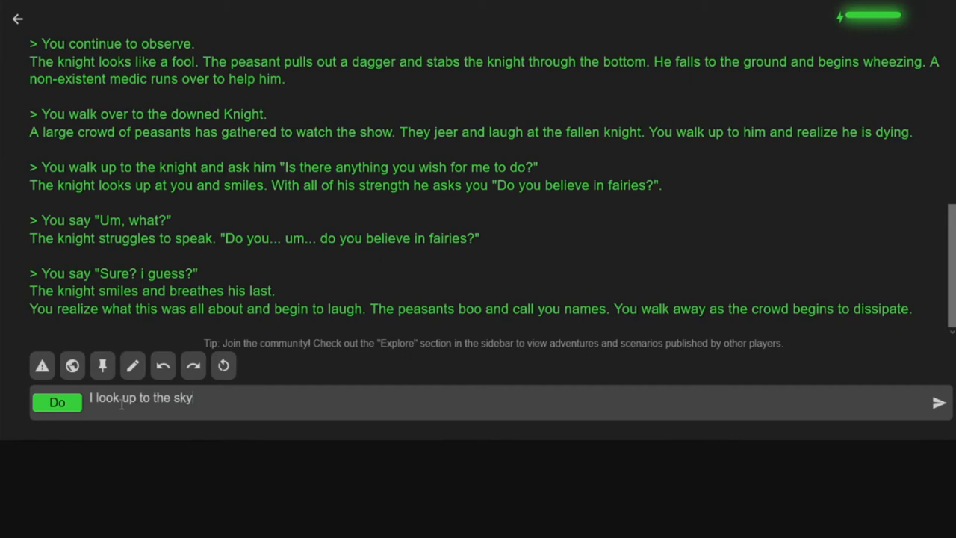
type("and search")
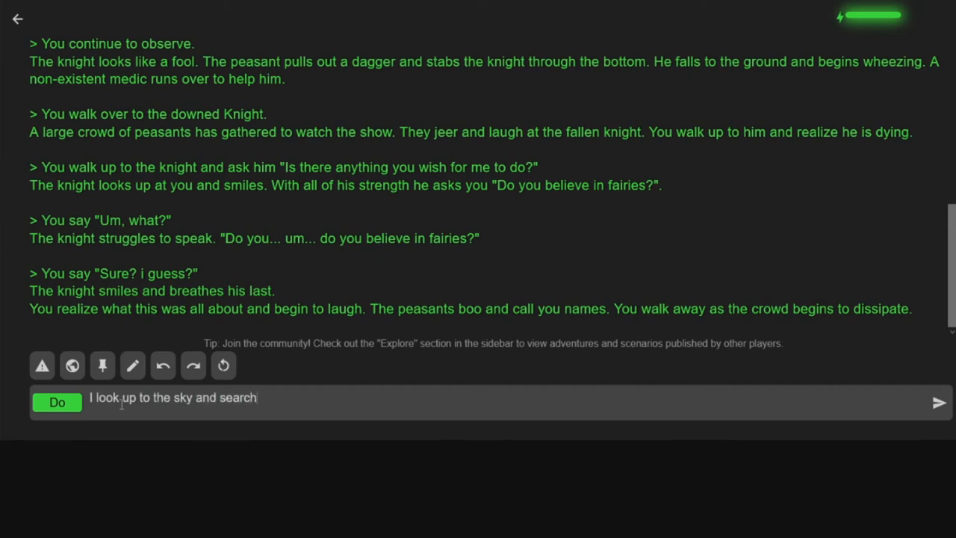
type("for a f")
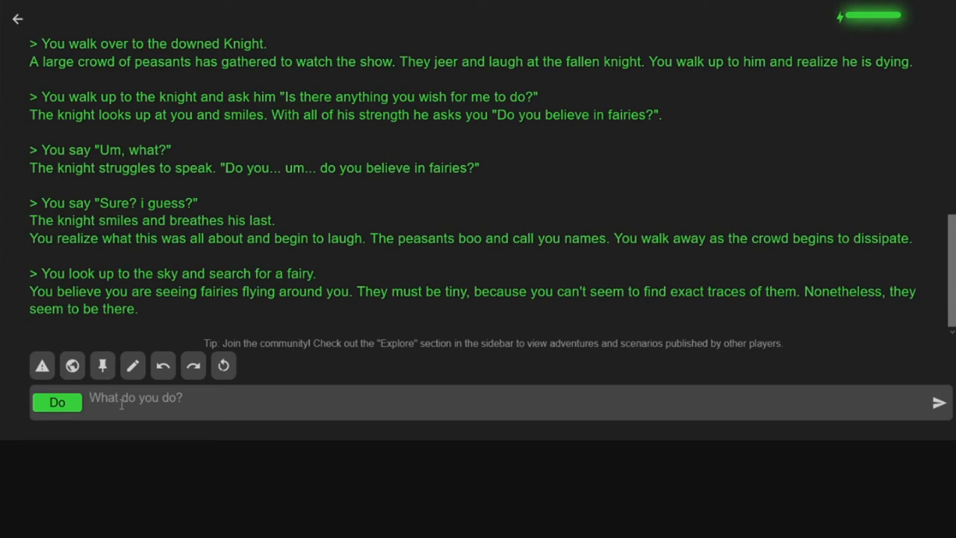
- Do the action 'I attempt to talk to a fairy "hi?"'
type("I attemp")
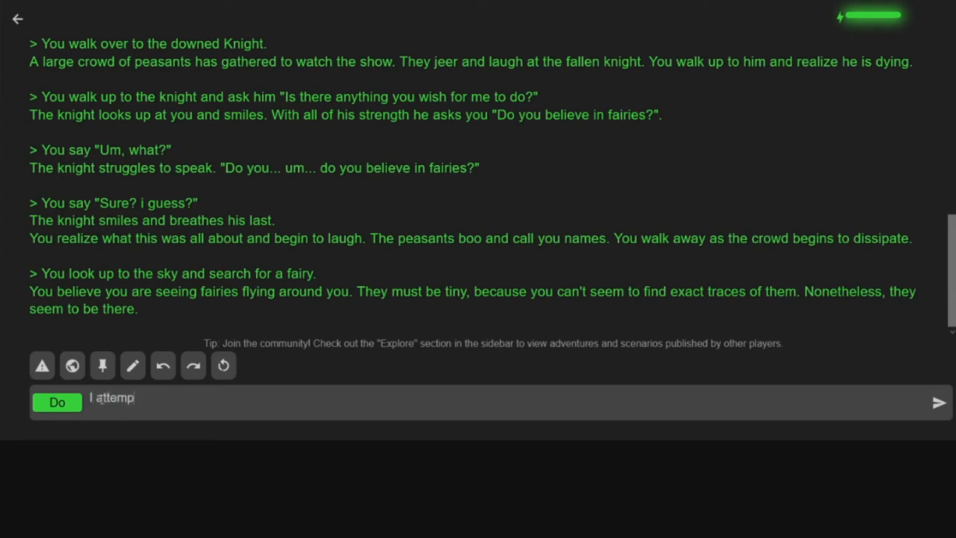
type("t to talk to a f")
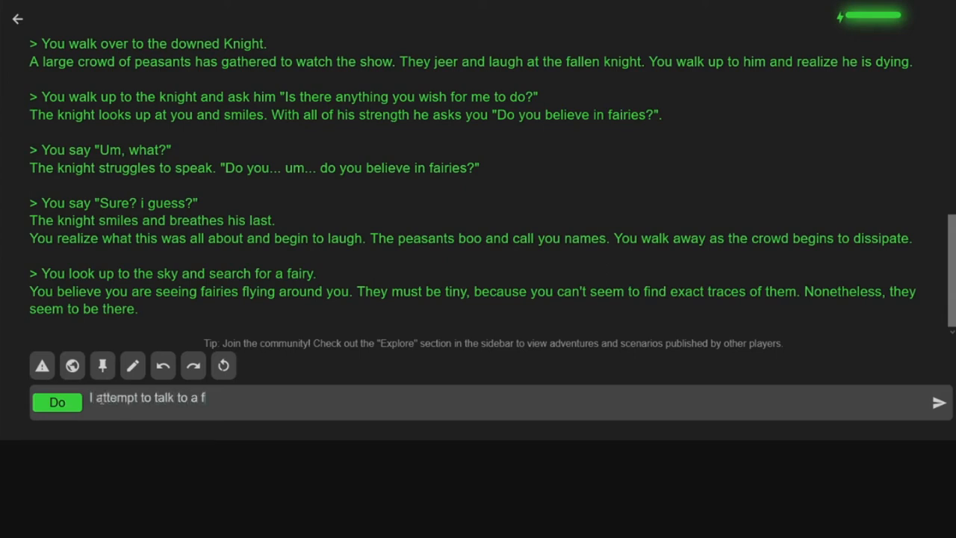
type("airy \"hi?\"")
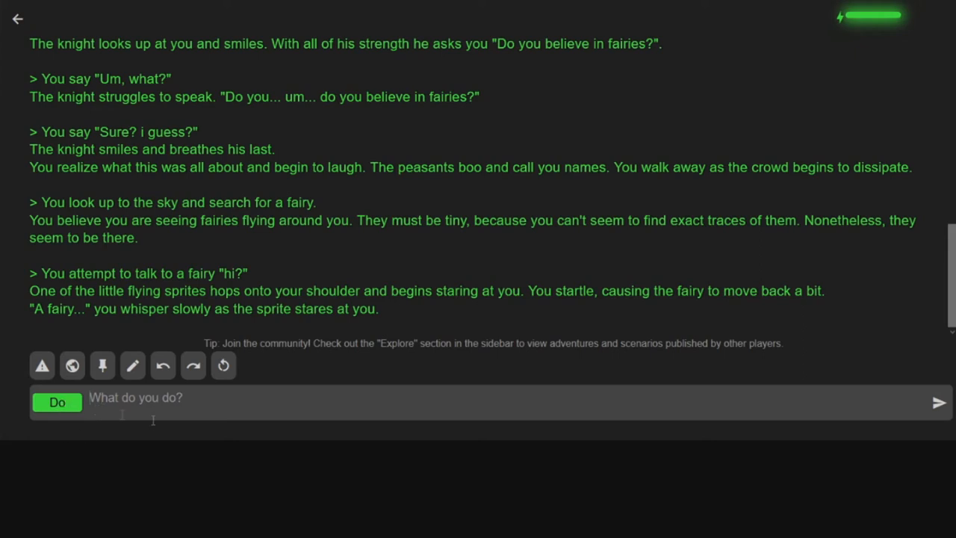
- Do the action 'I look at the sprite confused "so you do exist"'
type("I look at")
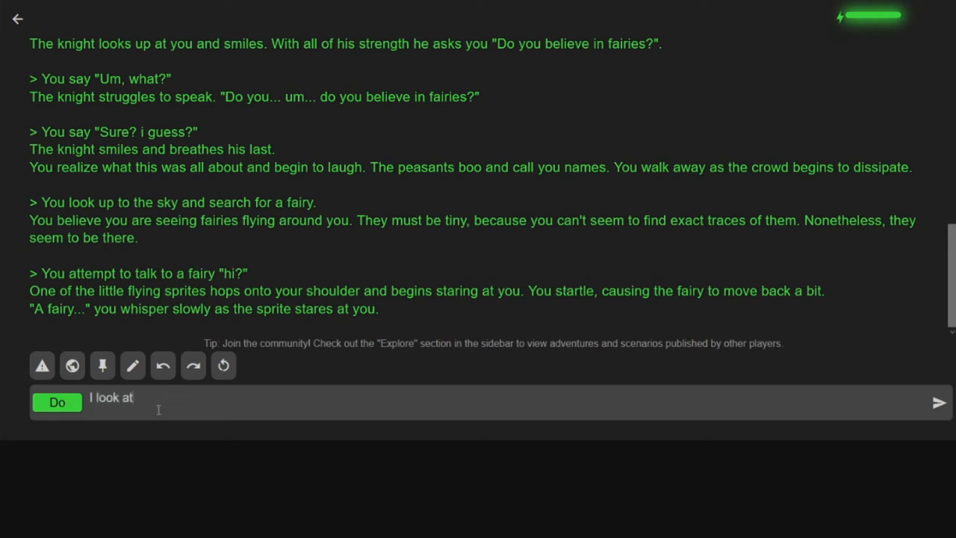
type("the sprite confuse")
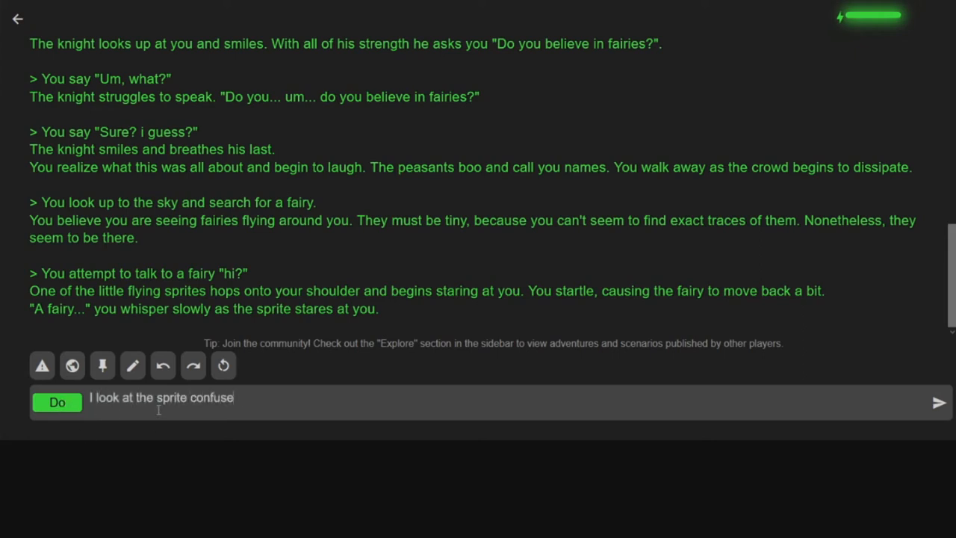
type("d \"so you do")
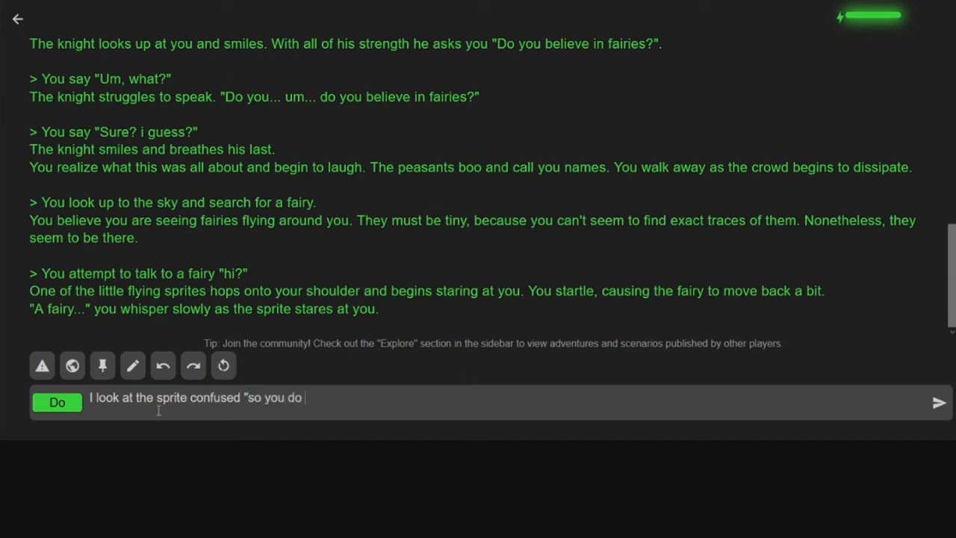
type("exist\" i")
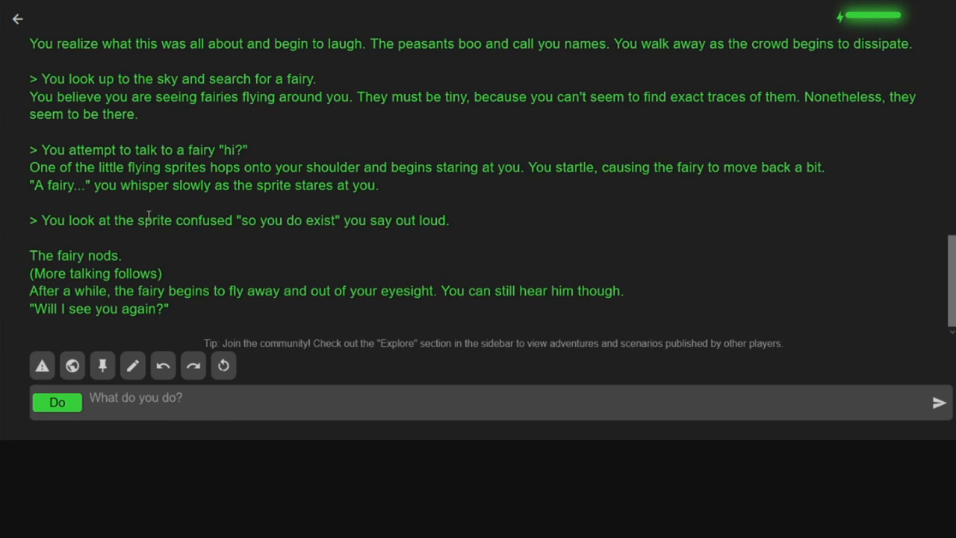
mouse_move(137, 248)
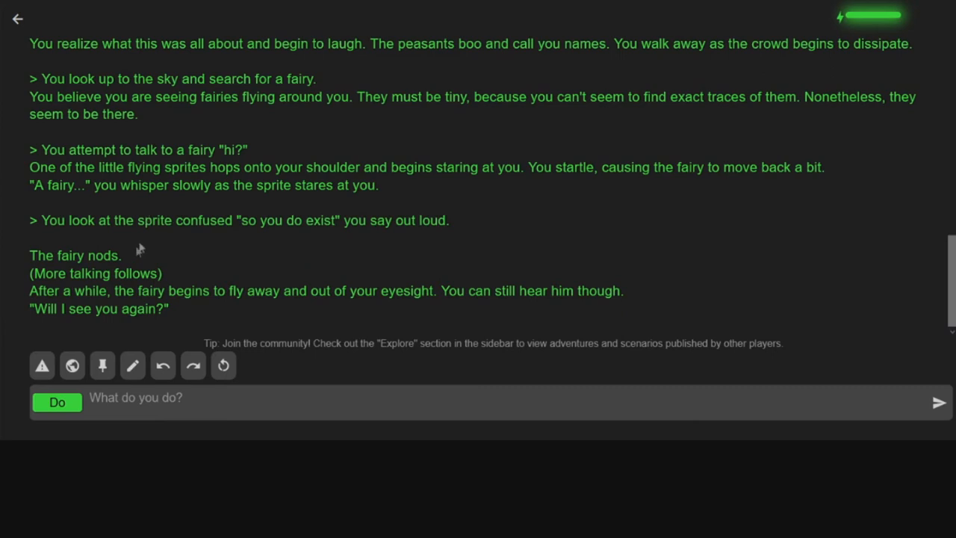
mouse_move(106, 227)
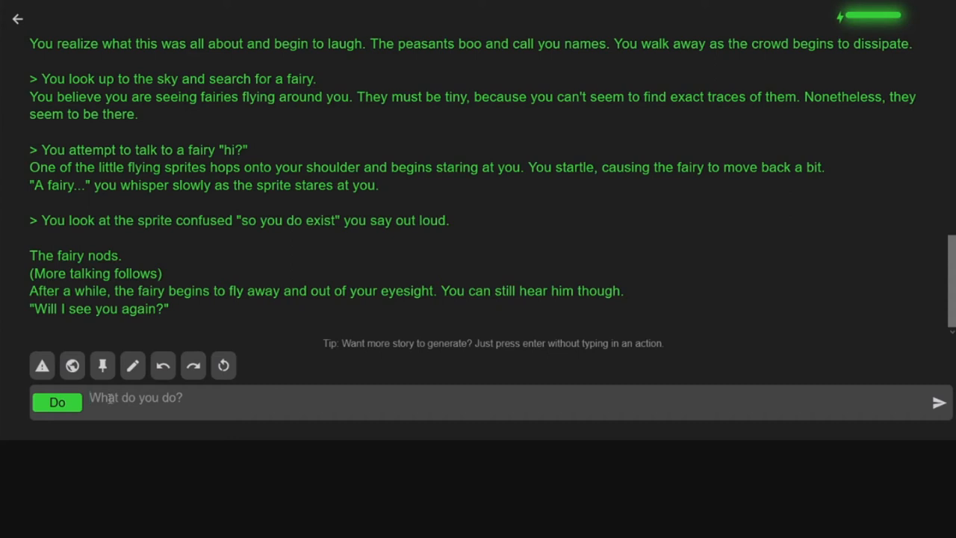
- Say 'I need to lay off the drugs' to the fairy
left_click(56, 402)
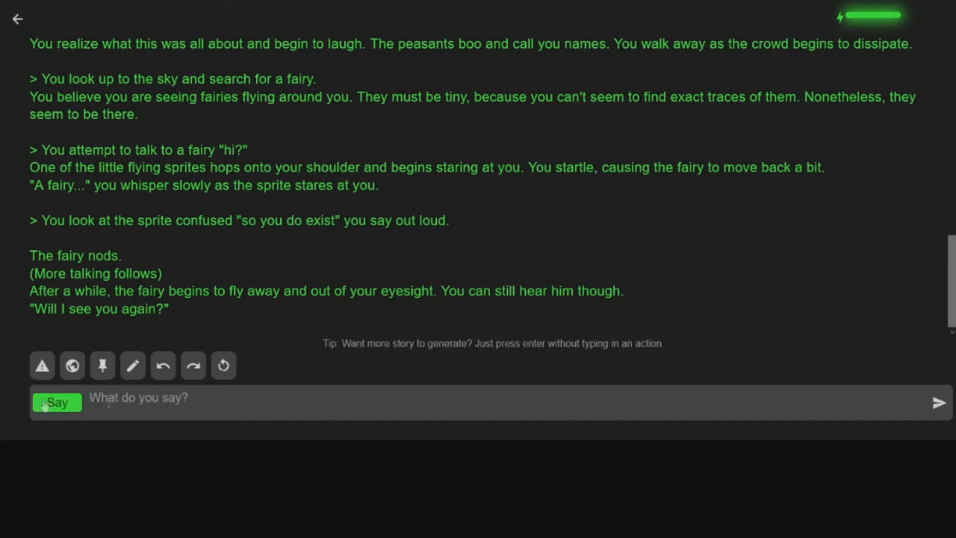
type("I need to lay off")
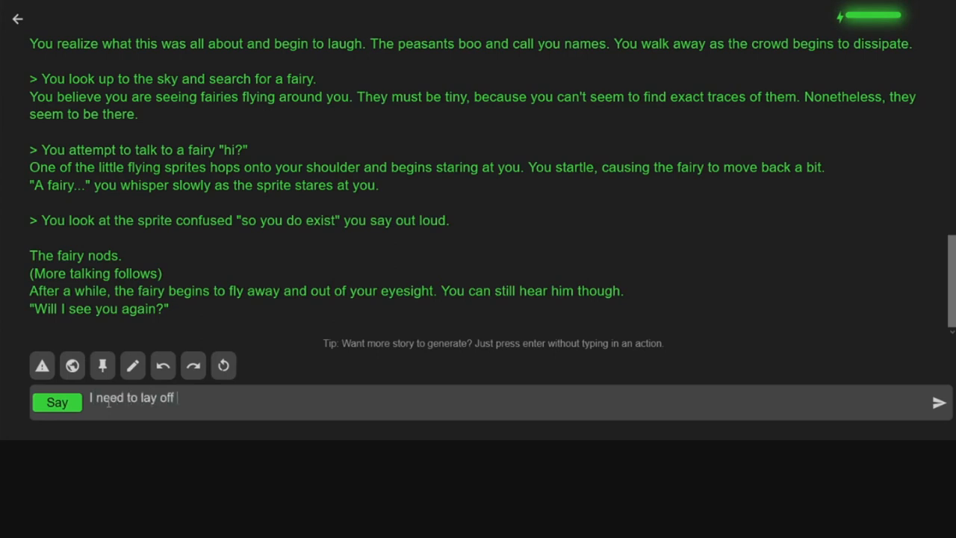
left_click(938, 402)
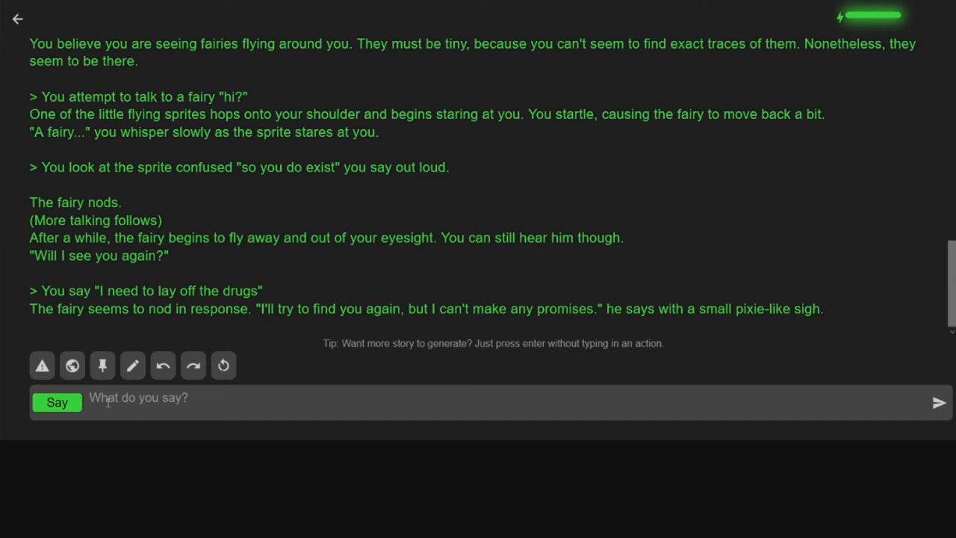
- Submit the Do action 'I attempt to follow the fairy.'
left_click(56, 402)
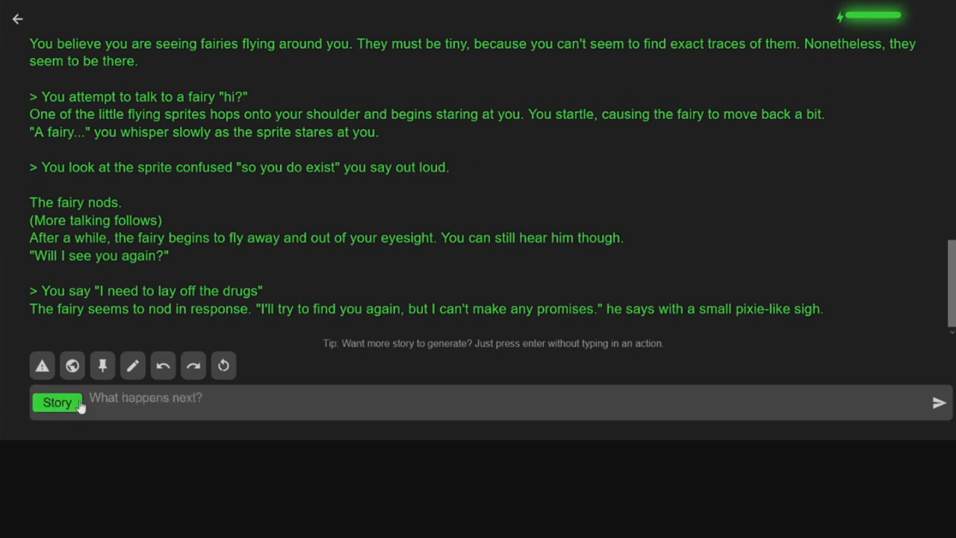
left_click(57, 402)
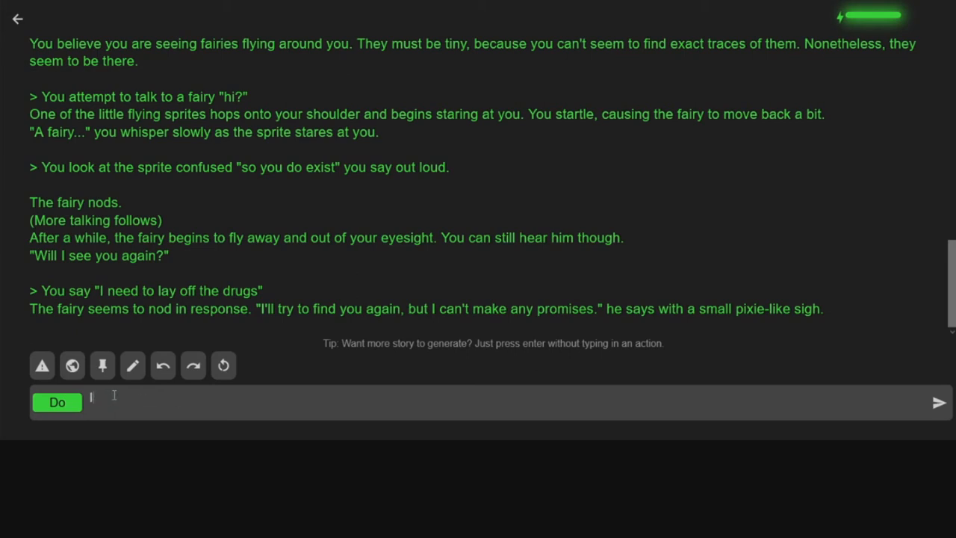
type("I attempt to follow the f")
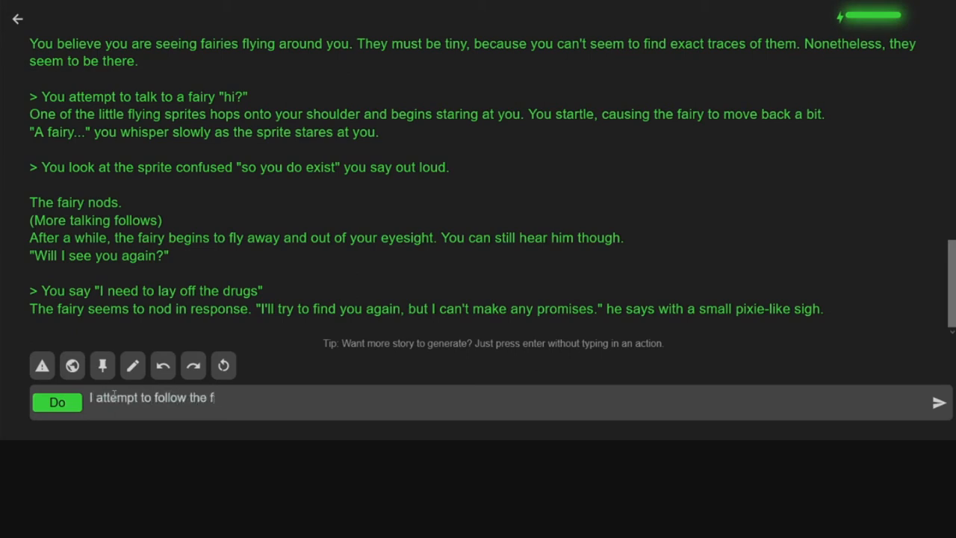
left_click(938, 402)
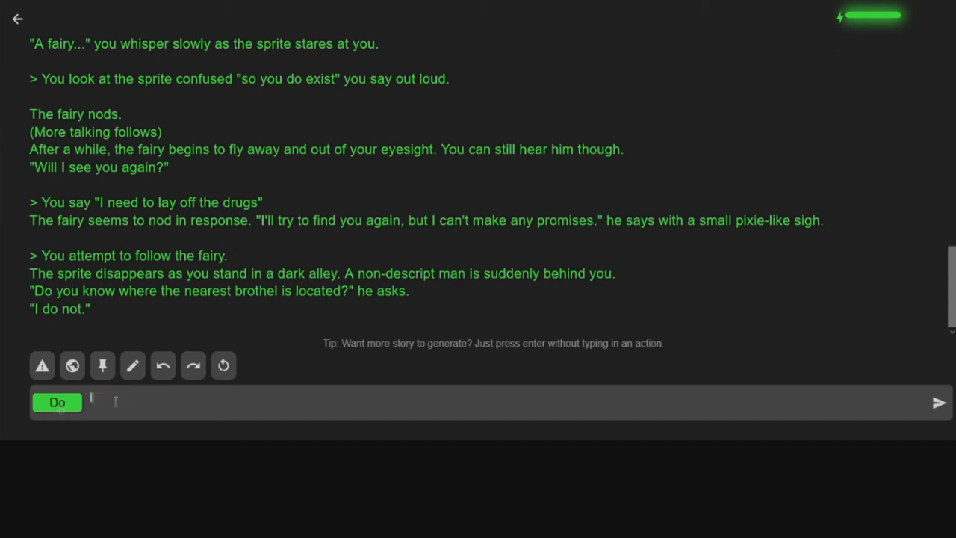
- Submit the Do action 'I begin to look for the Brothel with the man behind you'
type("I begin to look")
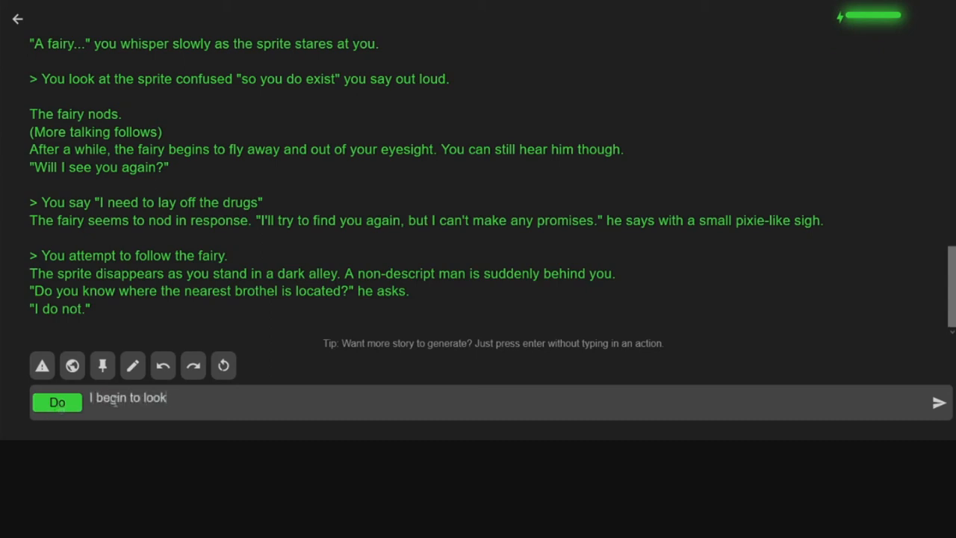
type("for the Brothel")
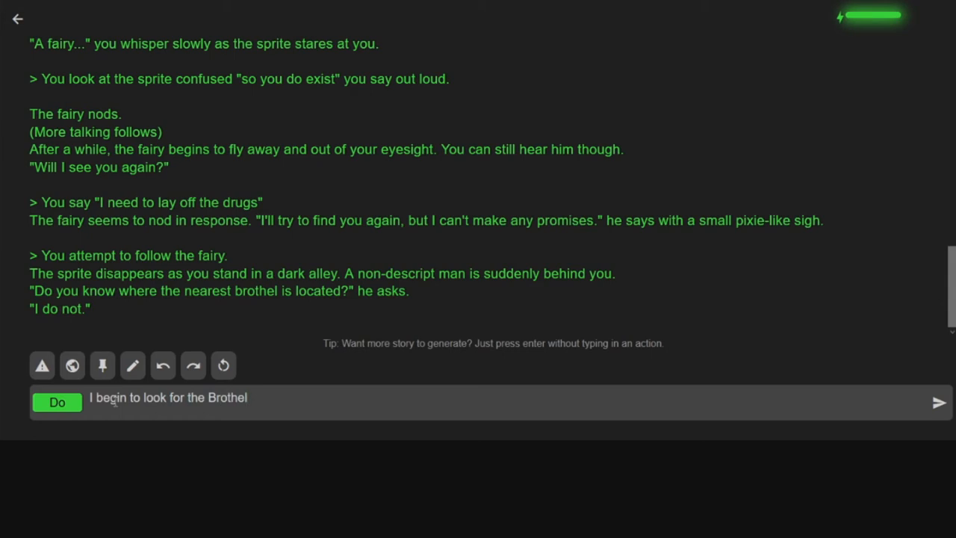
type("with the man be")
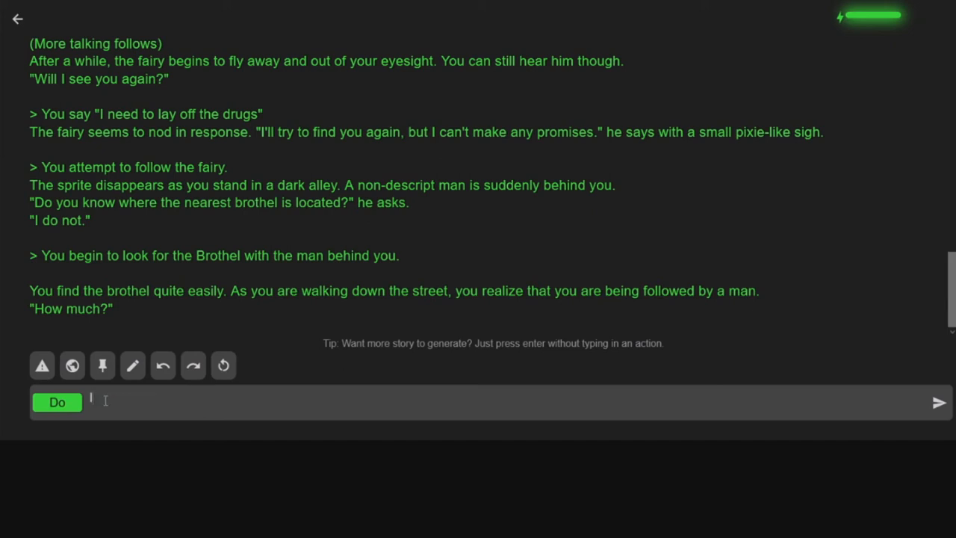
- Tell the man behind him "I'm not a hooker, I'm helping another man find the brothel"... Geez
type("I speak to the ma")
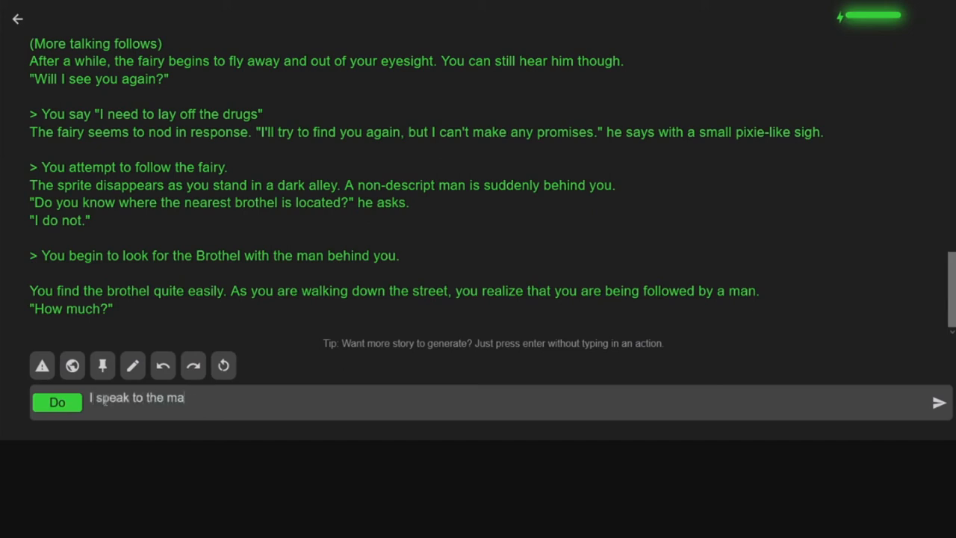
type("n behind me \"I'm n")
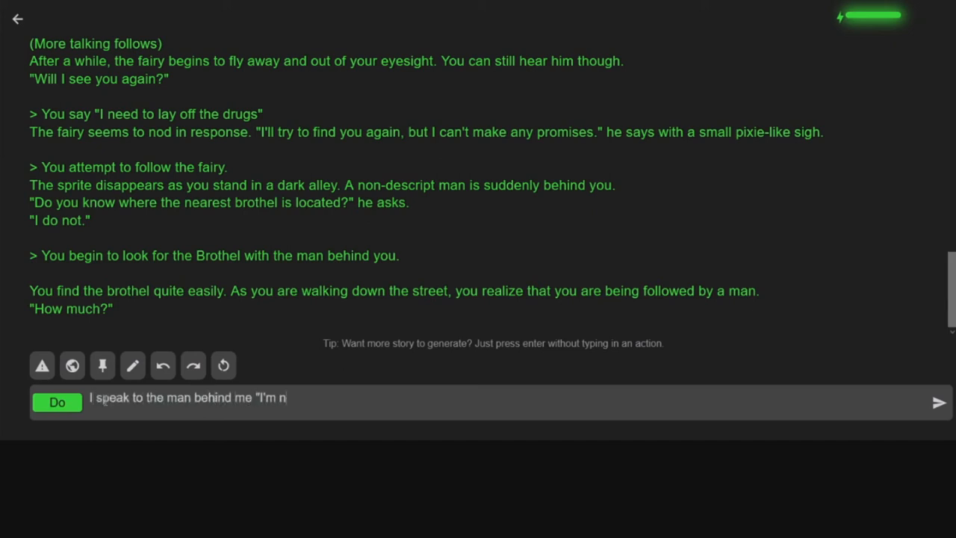
type("ot a hooker. I'm a man and i'm help")
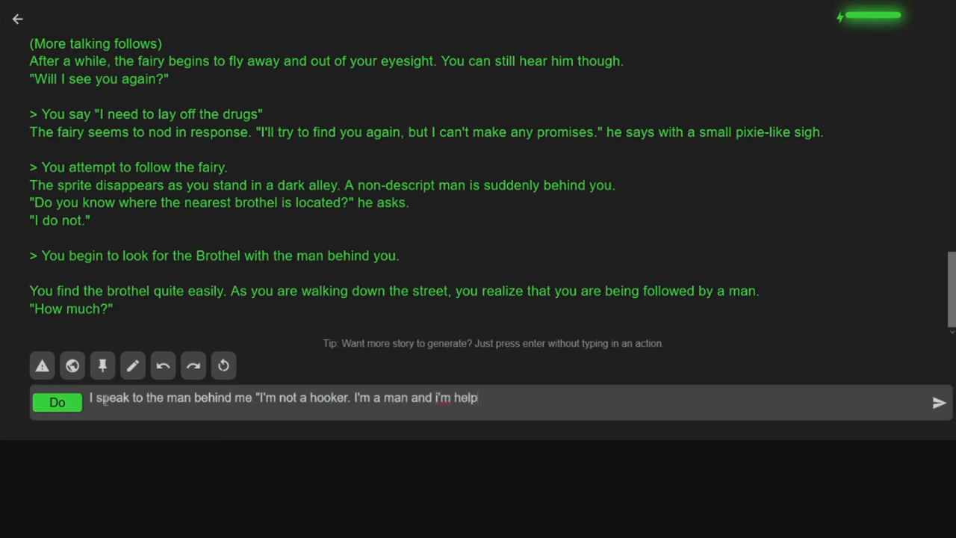
type("ing another man find")
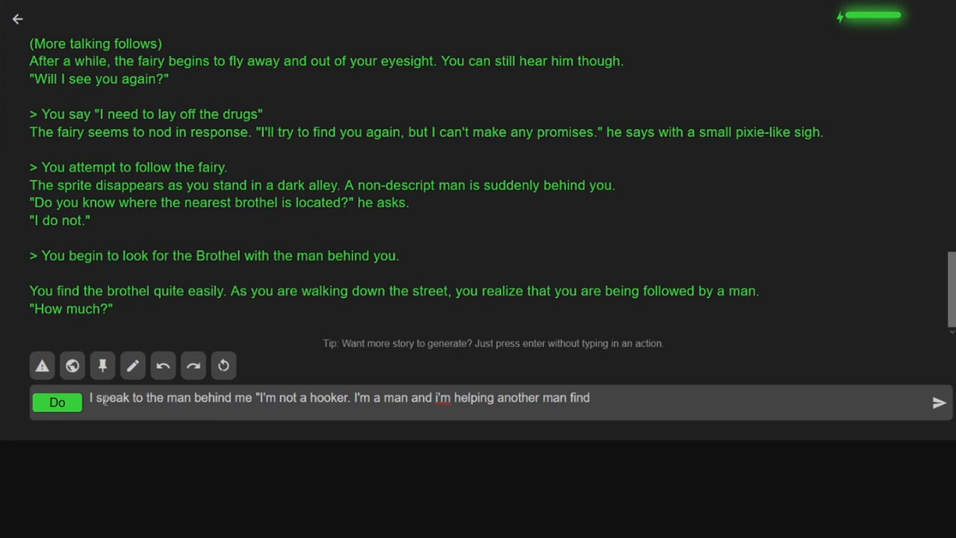
type("the brothel\"")
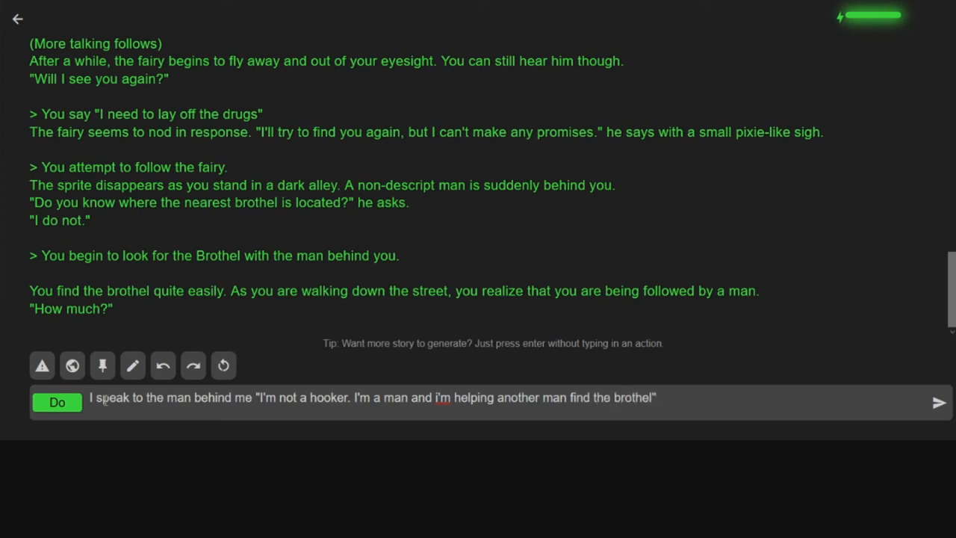
type("... Geez")
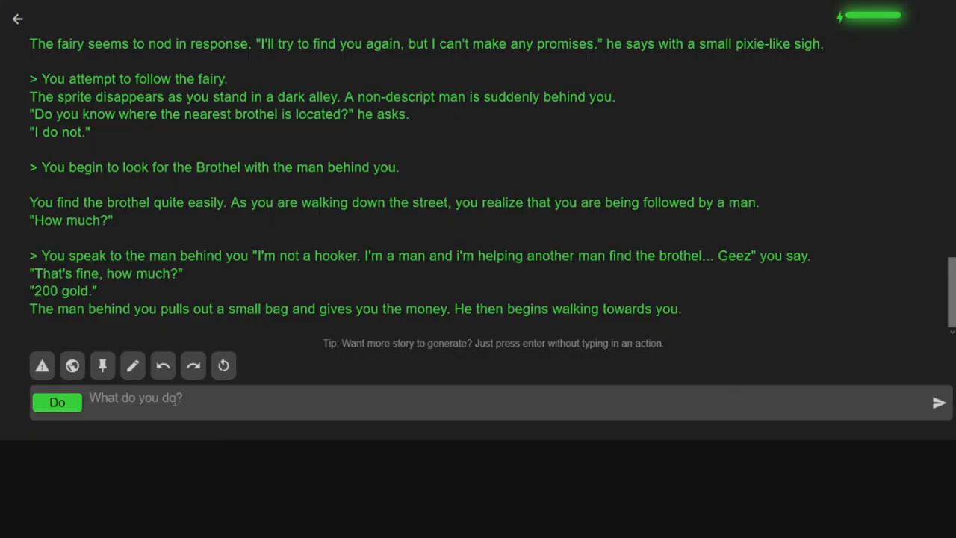
- Submit 'I pull out my dagger "no means no!" i say and take a defensive stance'
type("I pull out my dagger \"no mea")
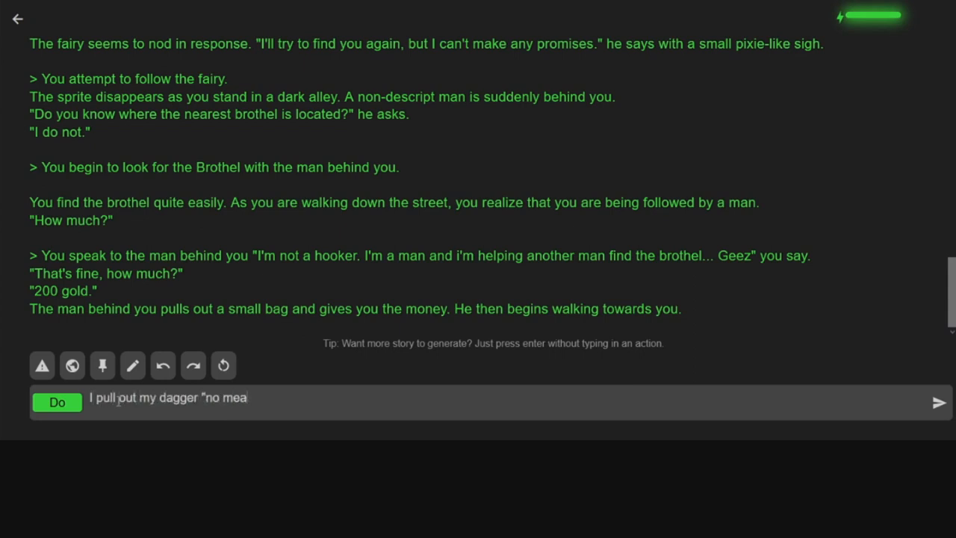
type("ns no!\" i say")
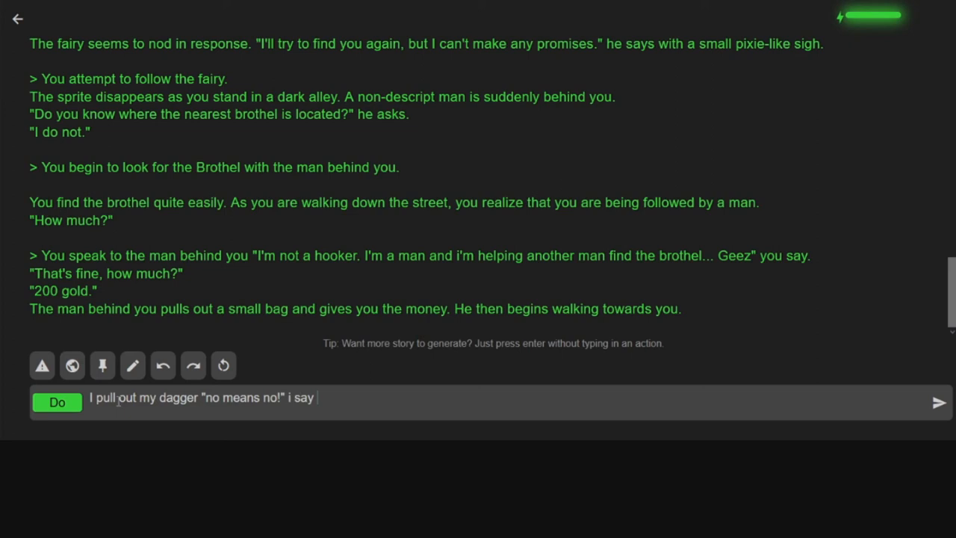
type("and take a de")
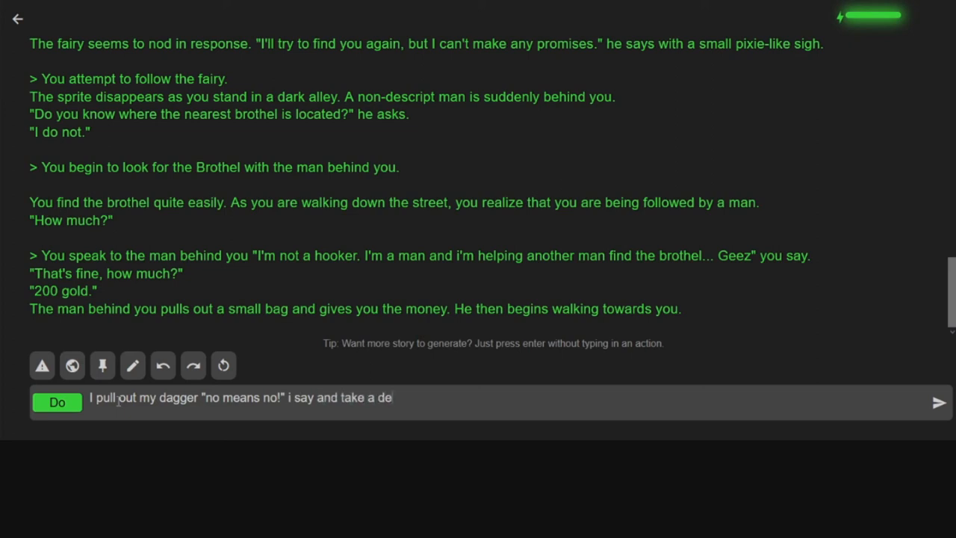
type("fensive s")
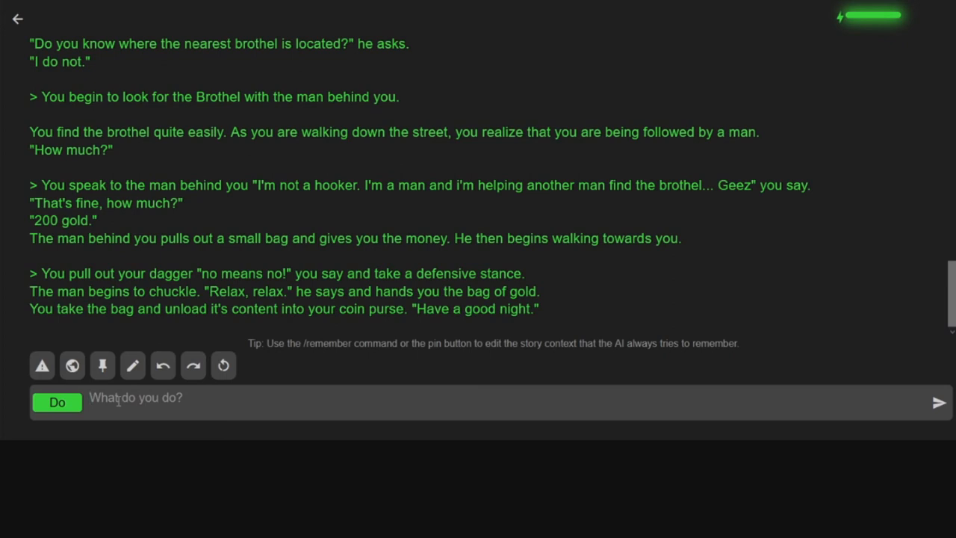
- Submit 'I begin my trek home confused of the nights events'
type("I begin my trek home")
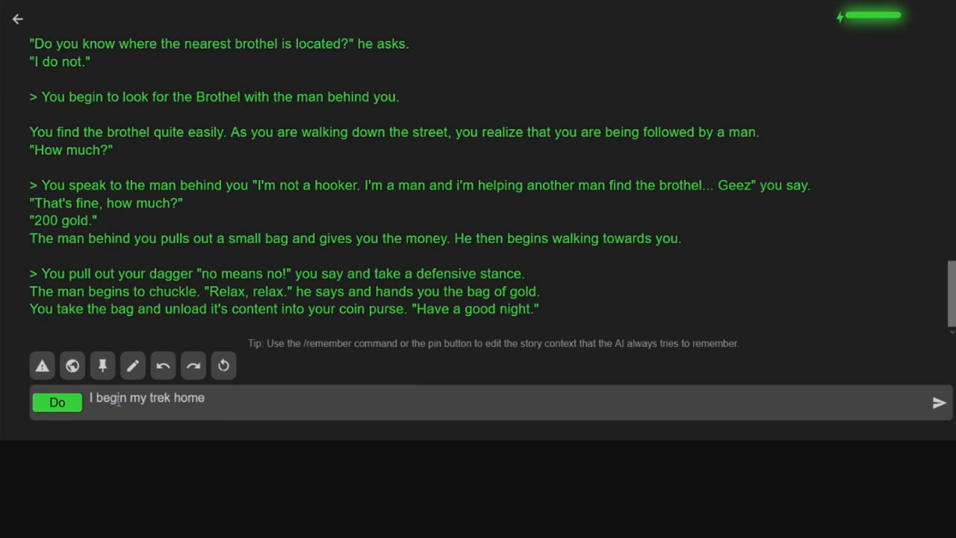
type("confused")
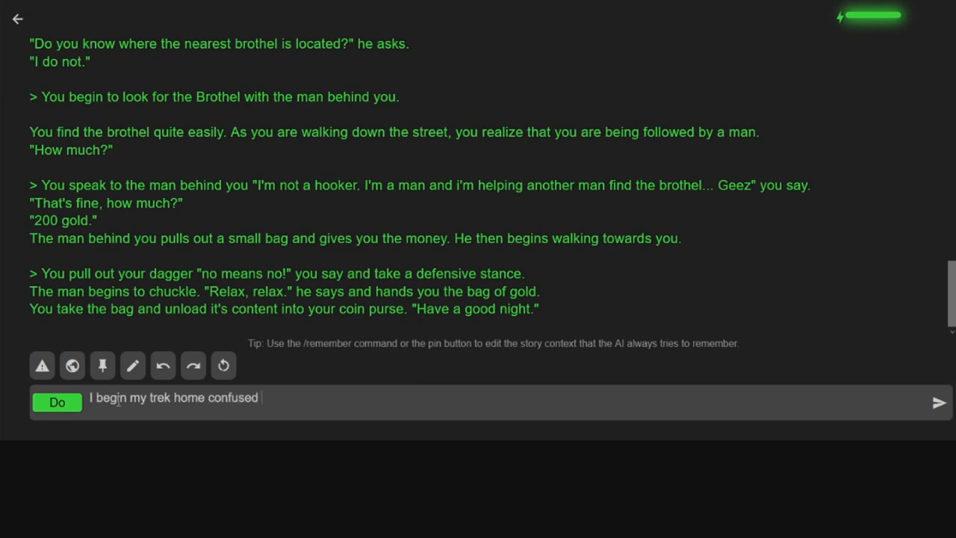
type("of the nights even")
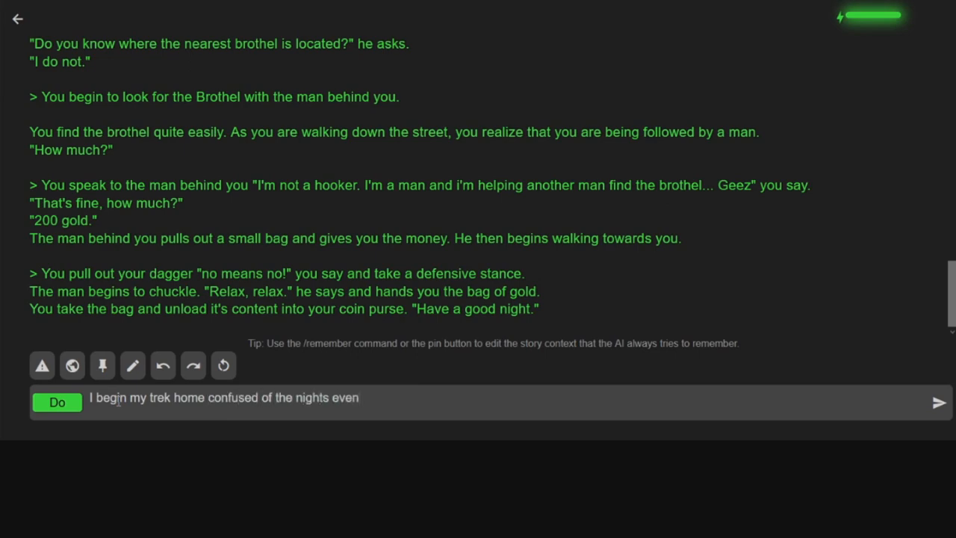
left_click(938, 401)
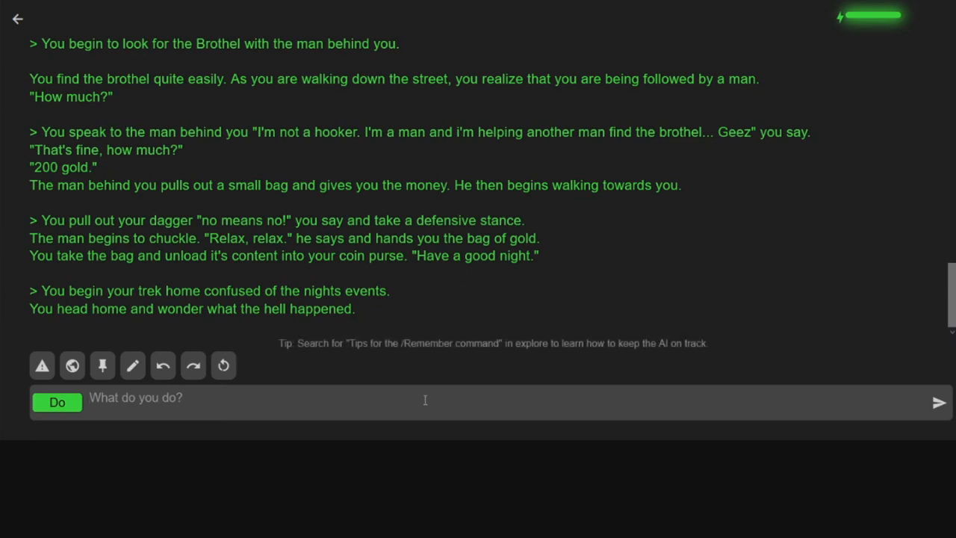
- Submit 'I open the door to my hut and walk in' and dismiss the Story Summary popup
type("I open the door to")
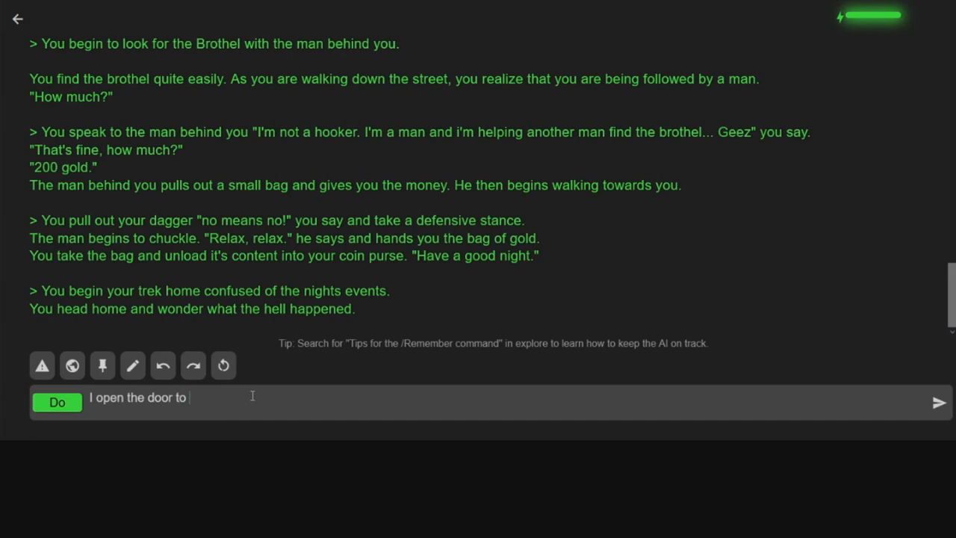
type("my hut and a")
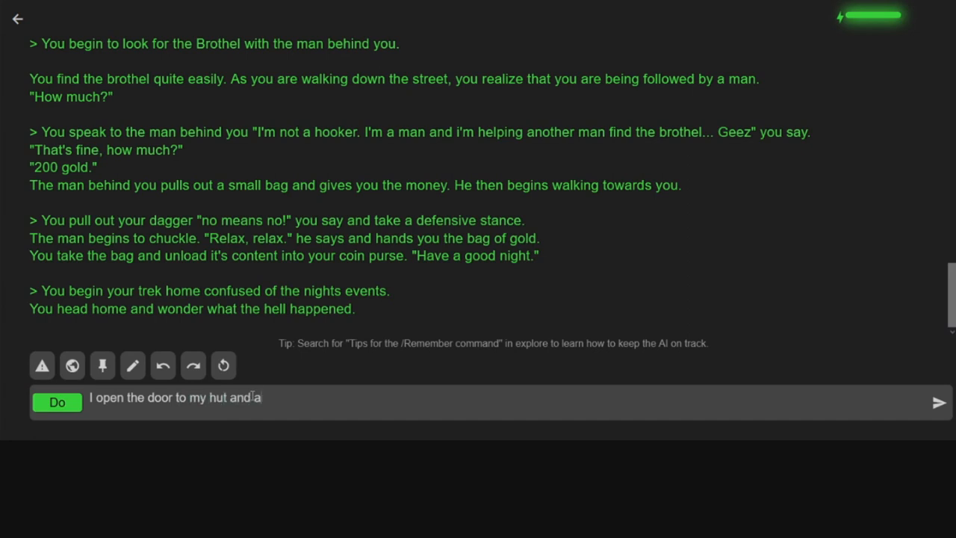
left_click(938, 402)
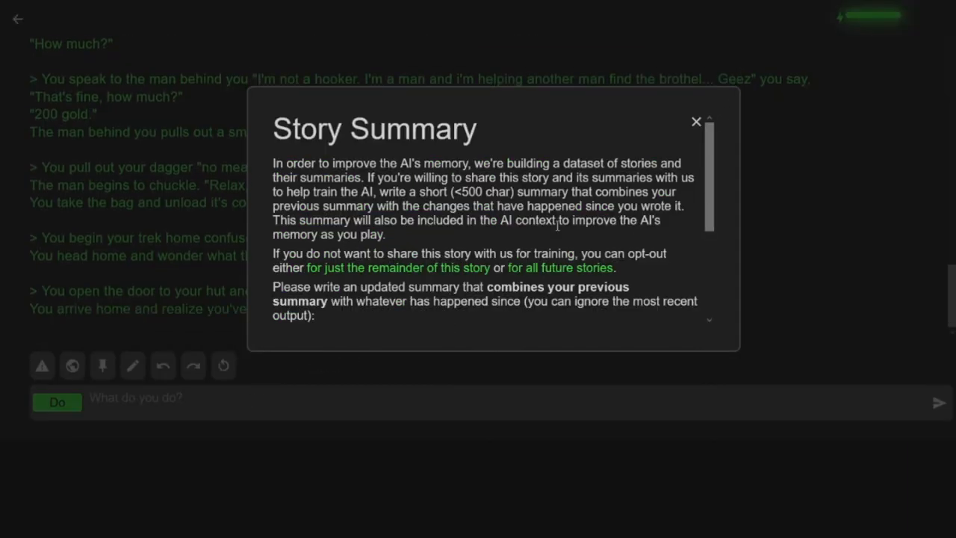
left_click(697, 121)
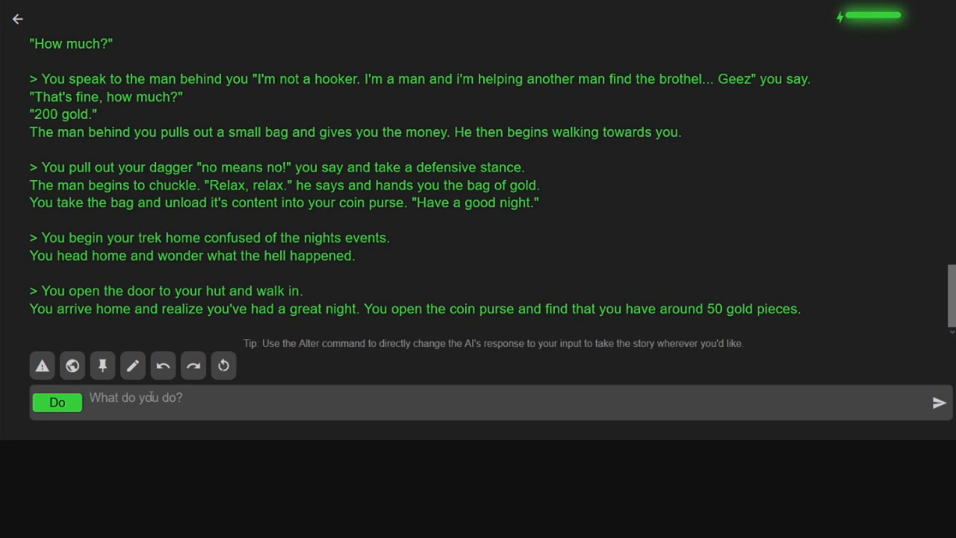
- Submit the action 'I prepare dinner for the night.'
type("I prep")
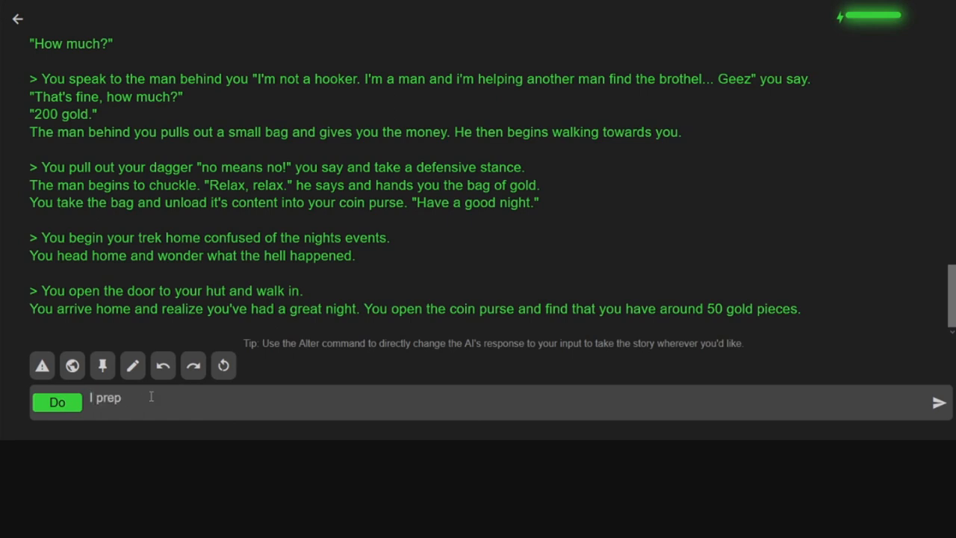
type("are dinner fof")
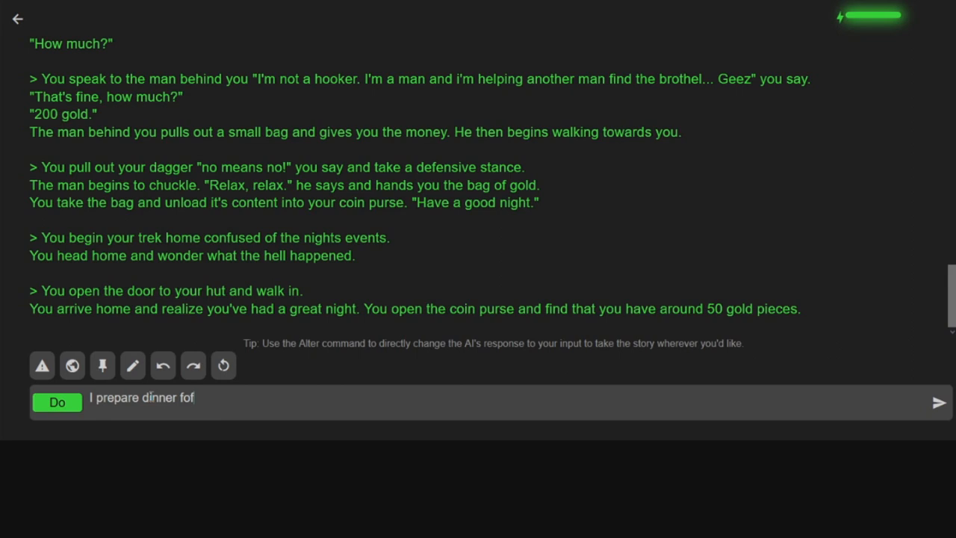
left_click(938, 401)
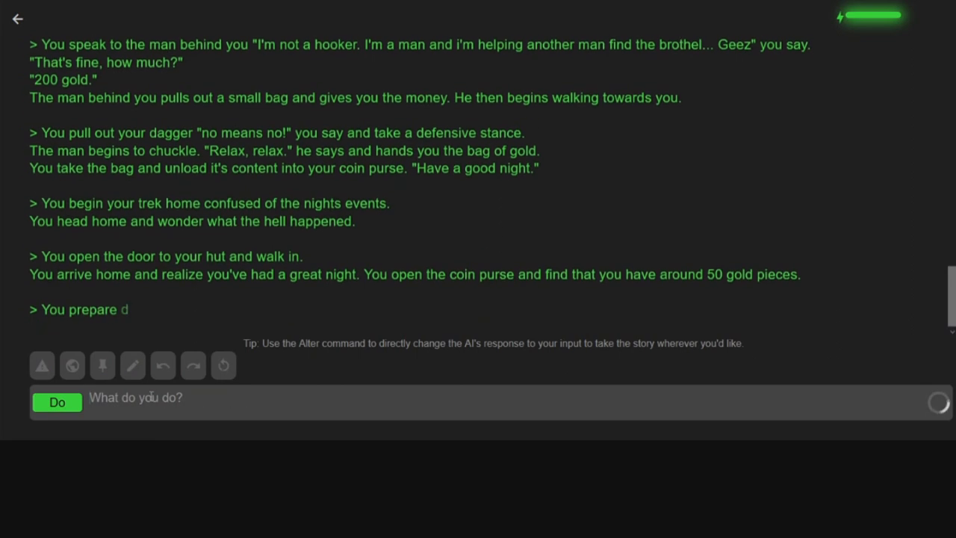
type("inner for the night.")
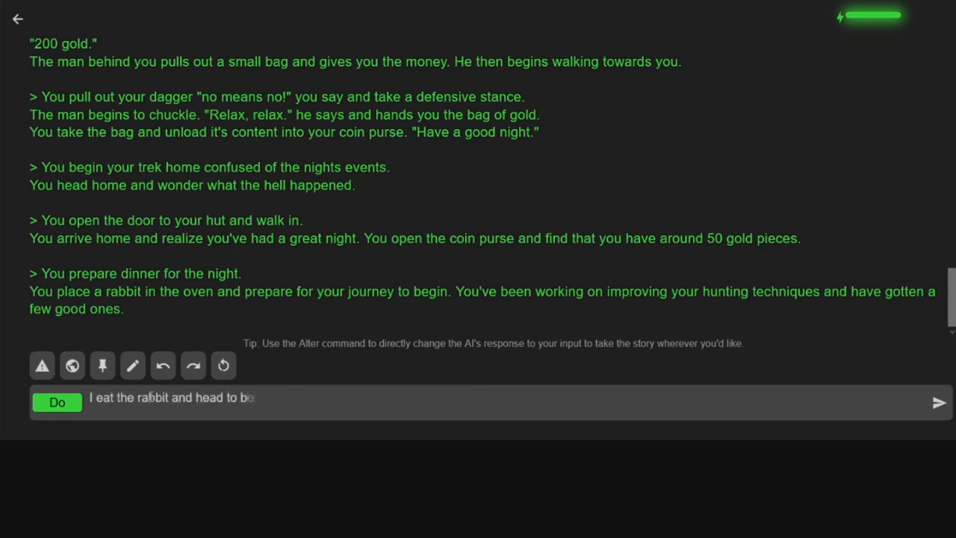
- Submit the action to eat the rabbit and head to bed
type("d to pre")
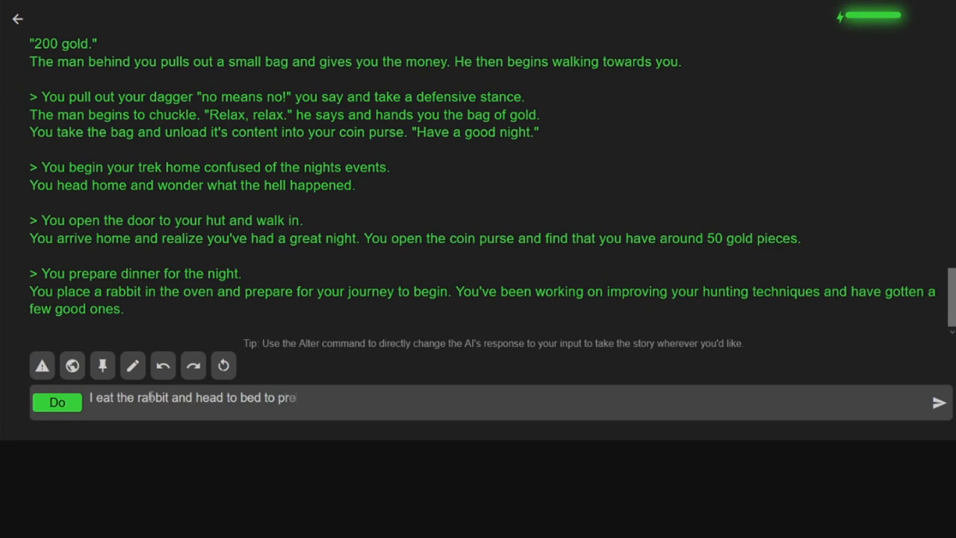
left_click(938, 403)
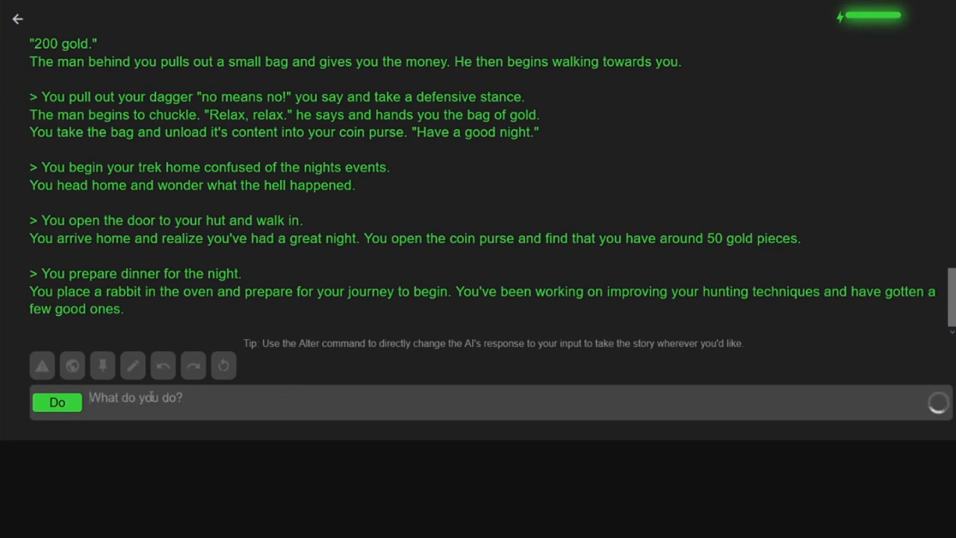